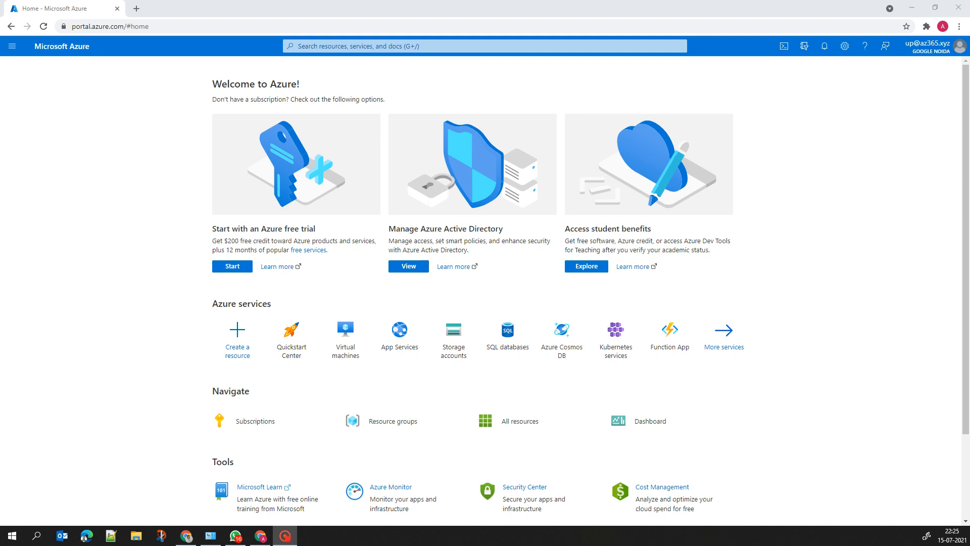
mouse_move(205, 382)
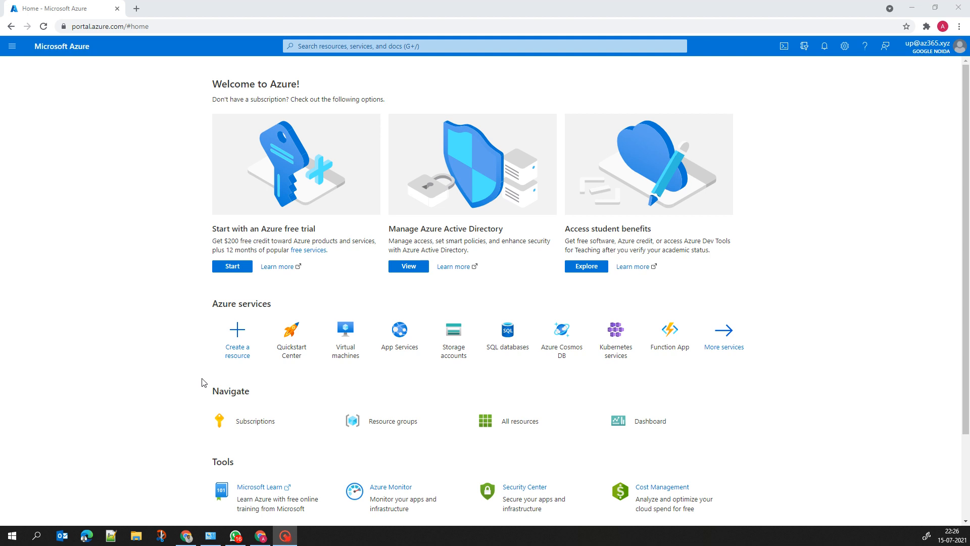
mouse_move(253, 421)
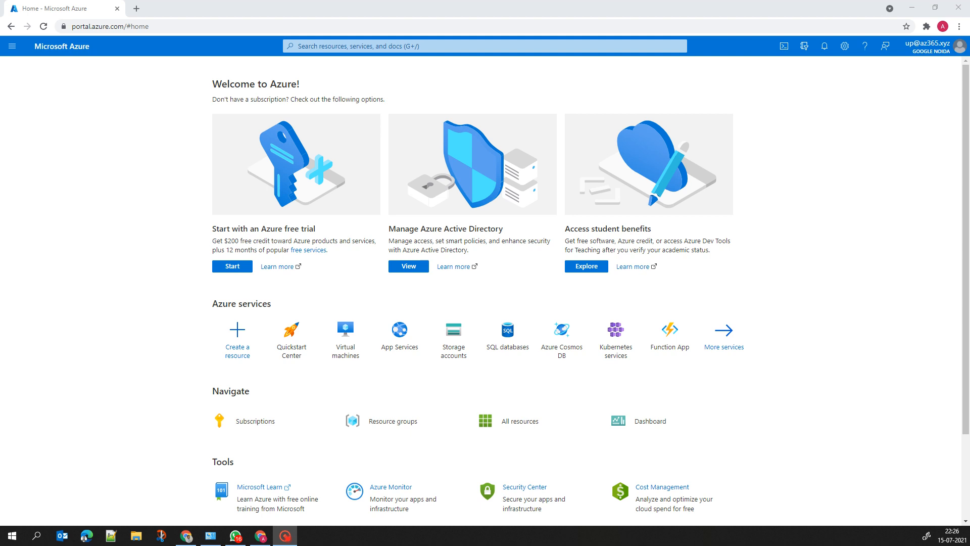
mouse_move(254, 421)
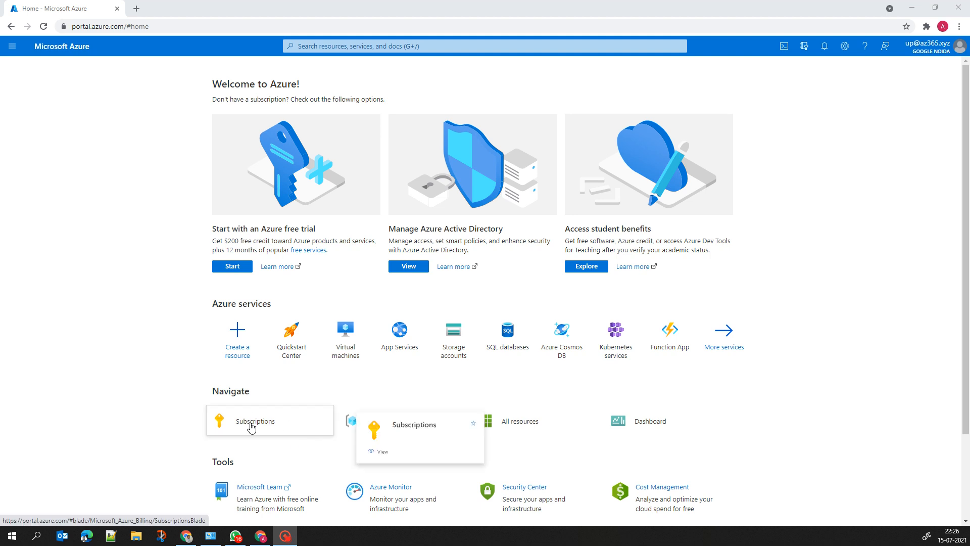
Step: Show the Subscriptions list for the Google Noida directory, which has no subscriptions
left_click(254, 421)
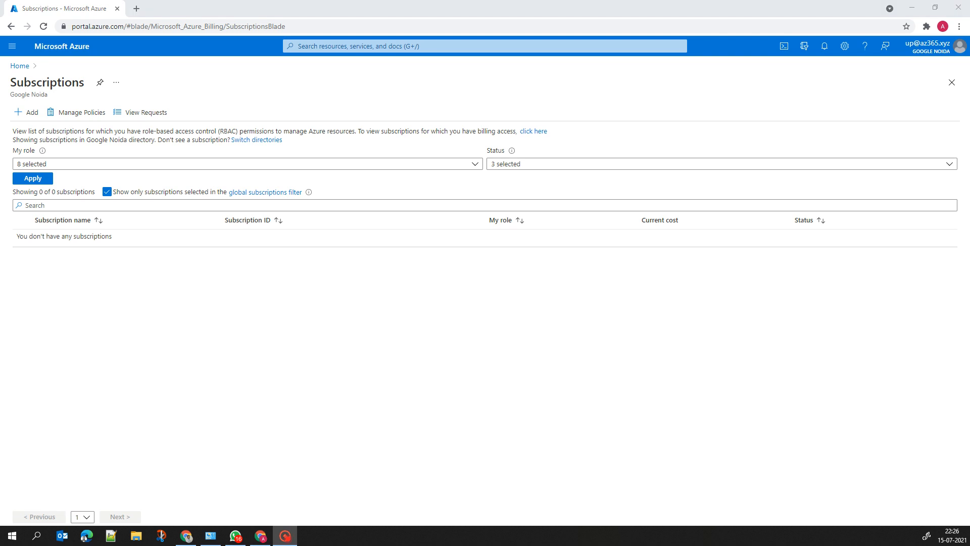
mouse_move(200, 266)
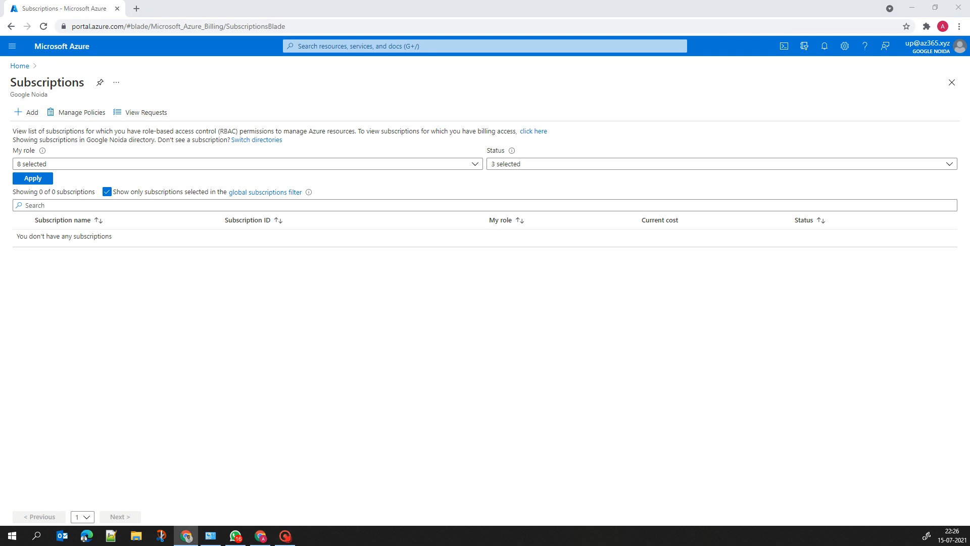
mouse_move(239, 66)
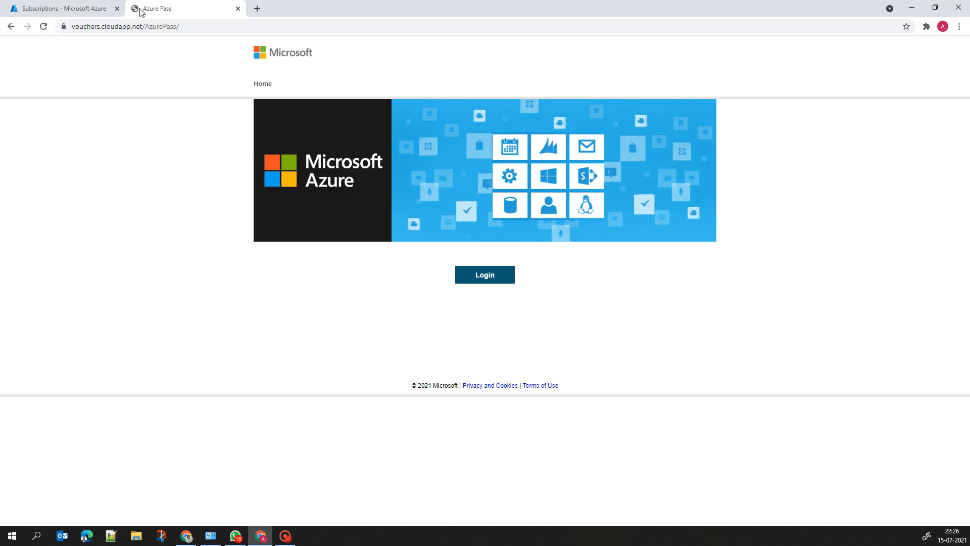
Step: Start the Azure Pass login, then close the resulting account add-details tab
left_click(484, 275)
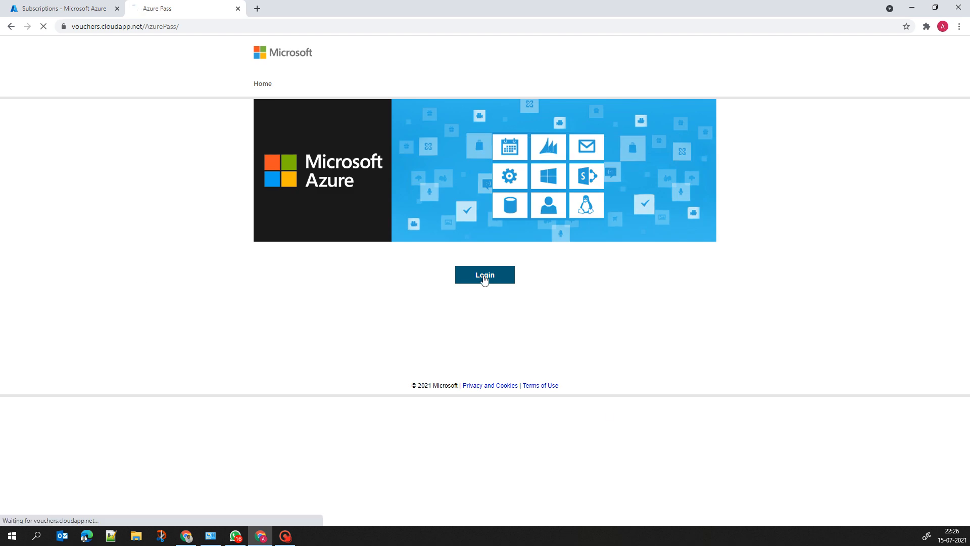
left_click(484, 275)
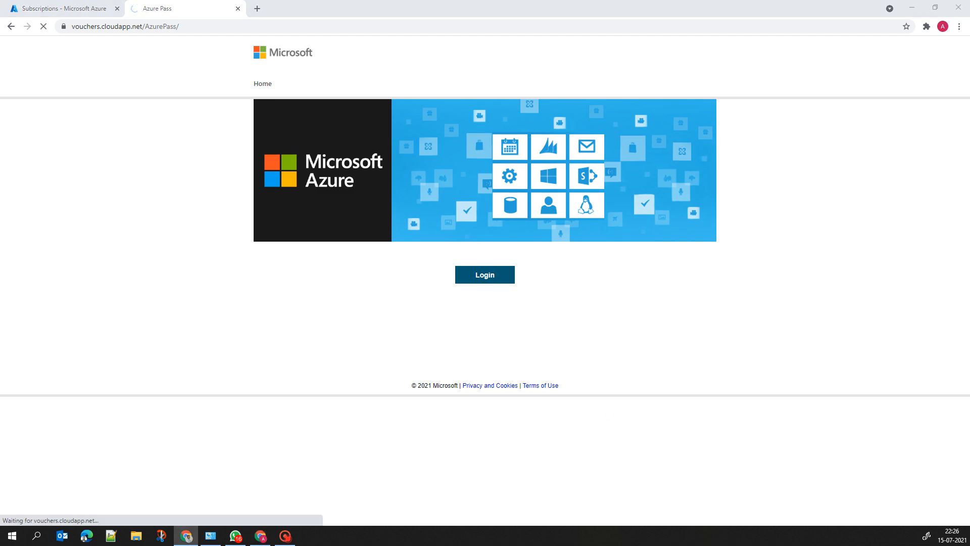
left_click(484, 274)
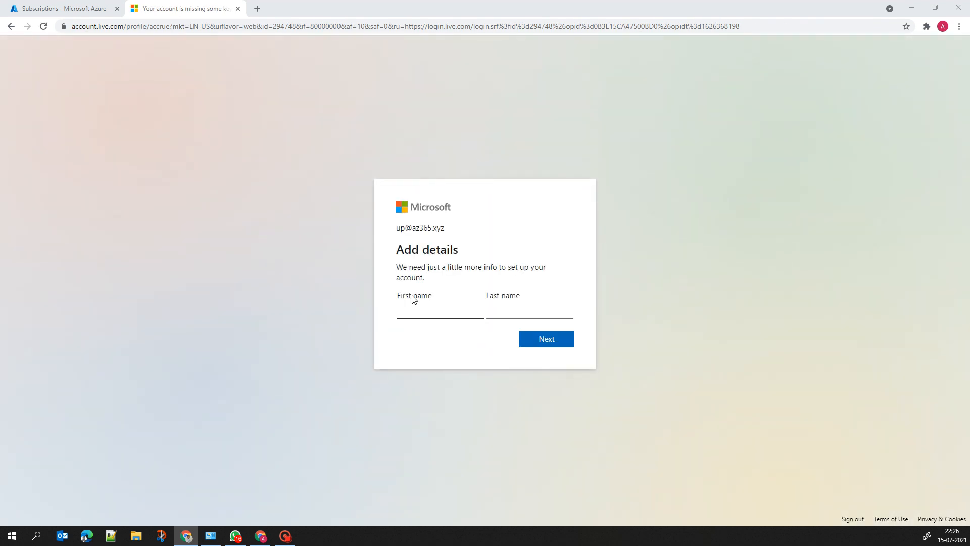
mouse_move(584, 282)
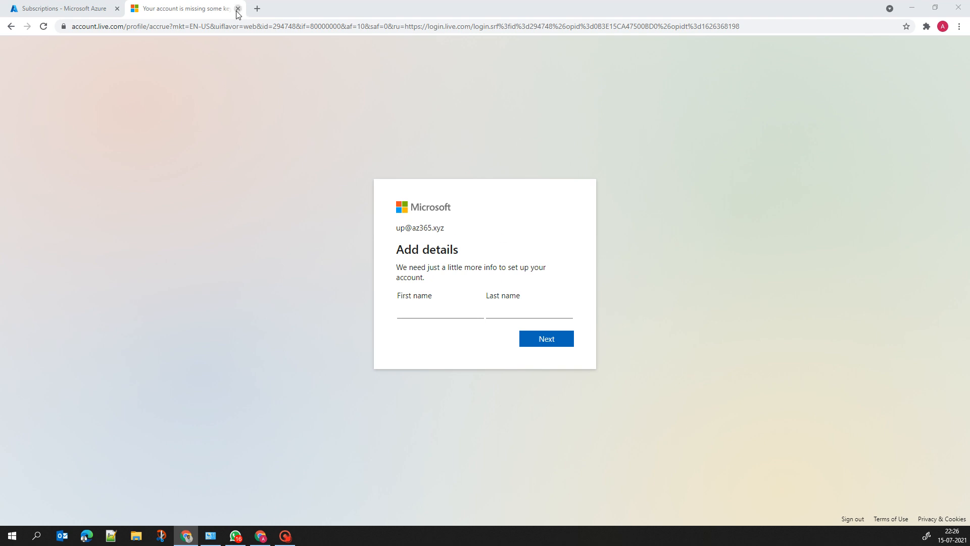
left_click(237, 8)
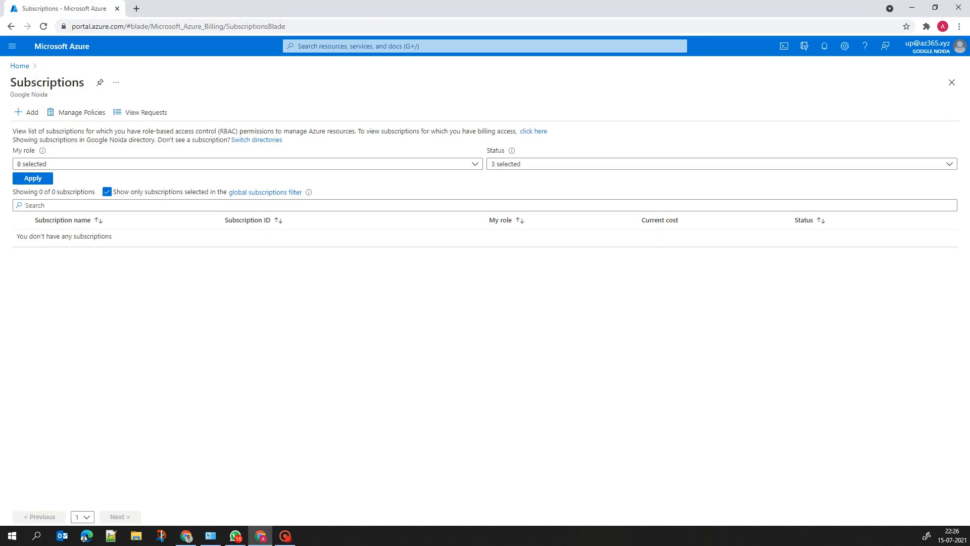
left_click(210, 535)
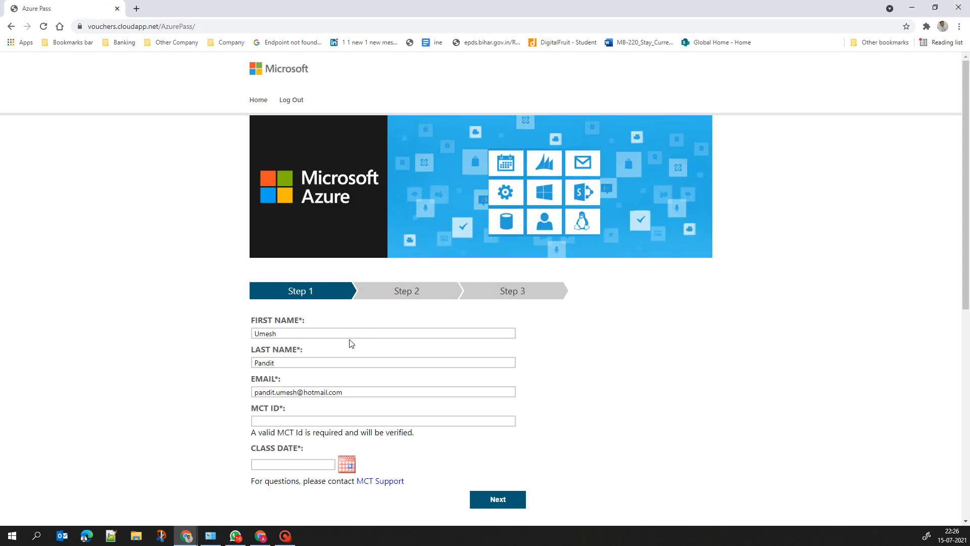
mouse_move(340, 172)
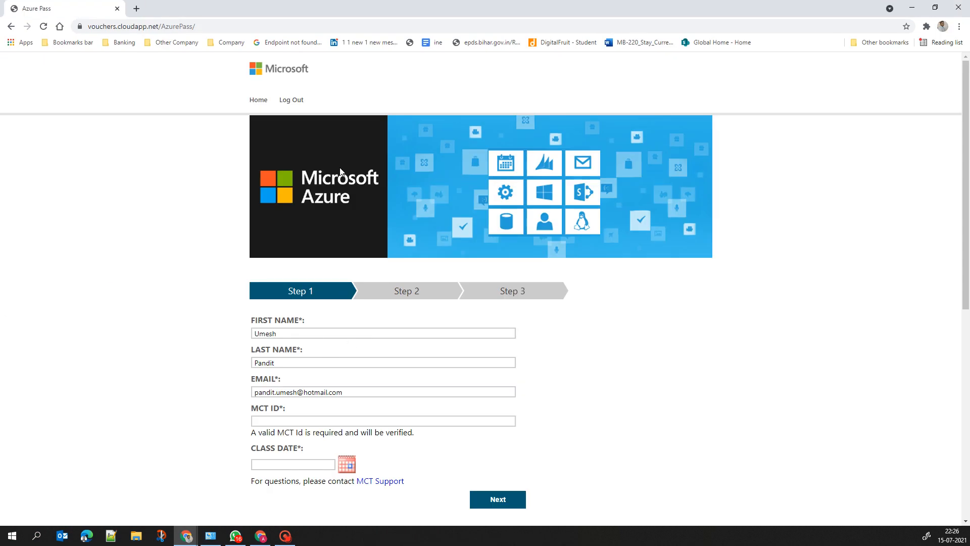
mouse_move(300, 172)
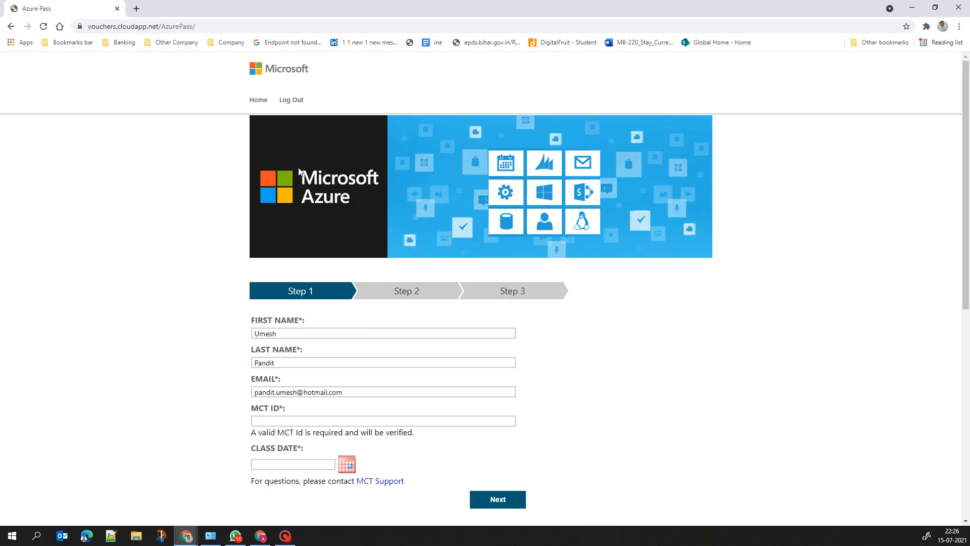
mouse_move(278, 321)
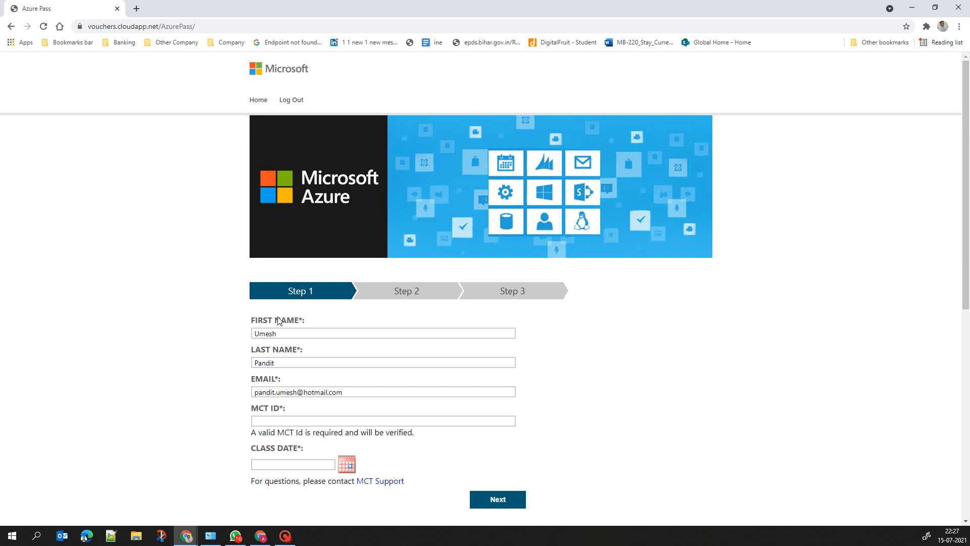
mouse_move(278, 320)
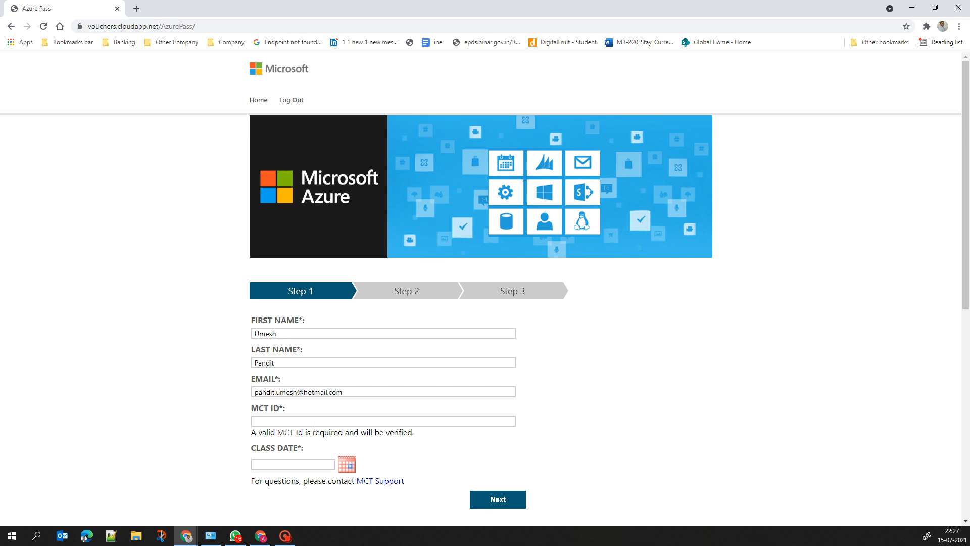
mouse_move(320, 446)
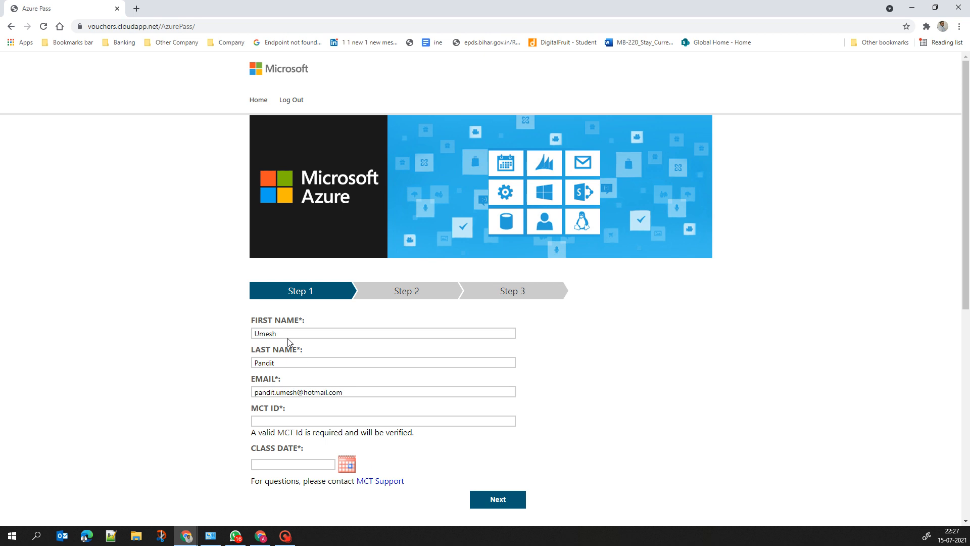
mouse_move(299, 372)
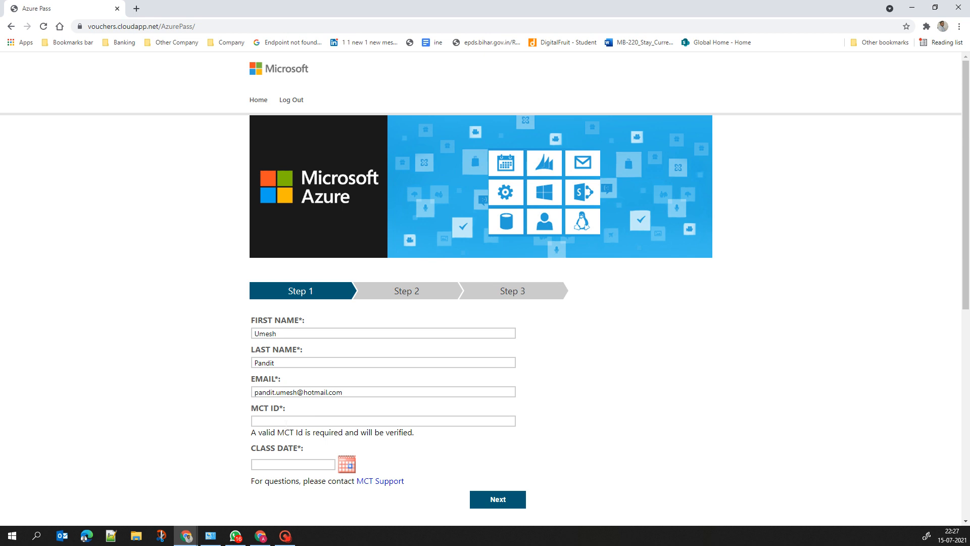
type("8010366")
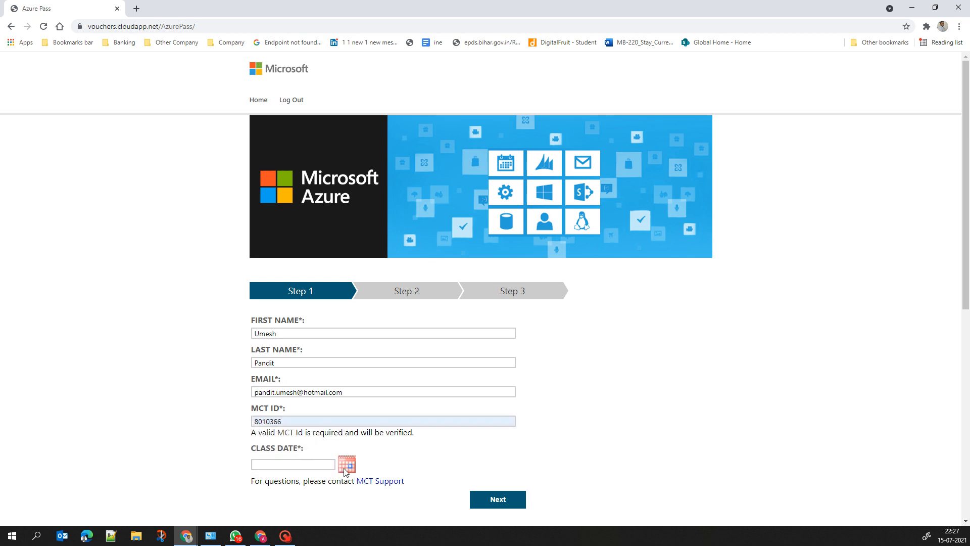
left_click(346, 464)
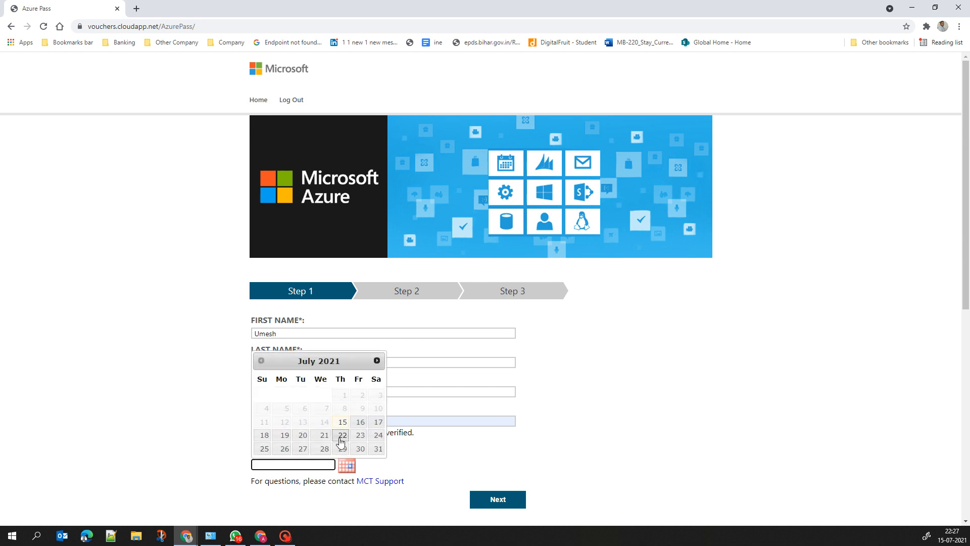
left_click(343, 421)
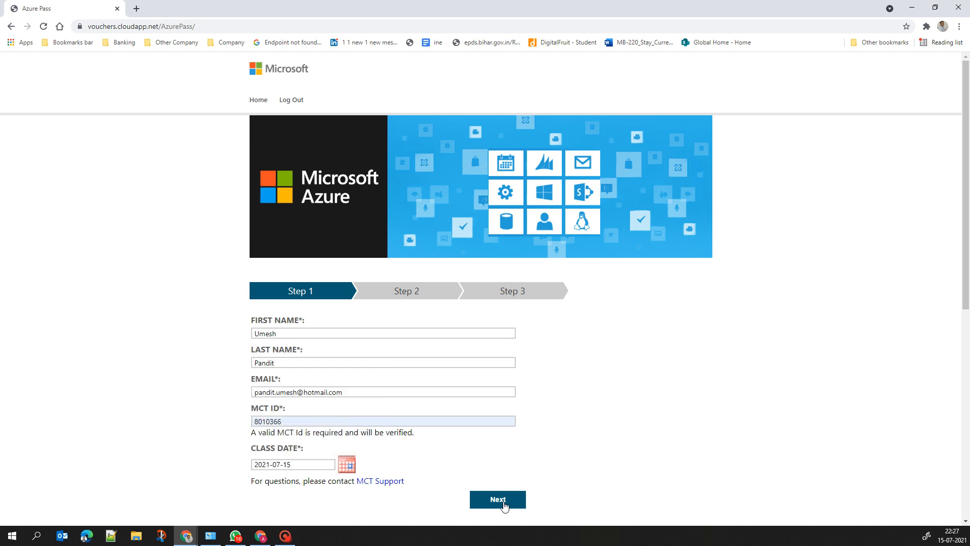
Step: Submit Step 1, then accept the terms and conditions in Step 2 and continue
left_click(497, 499)
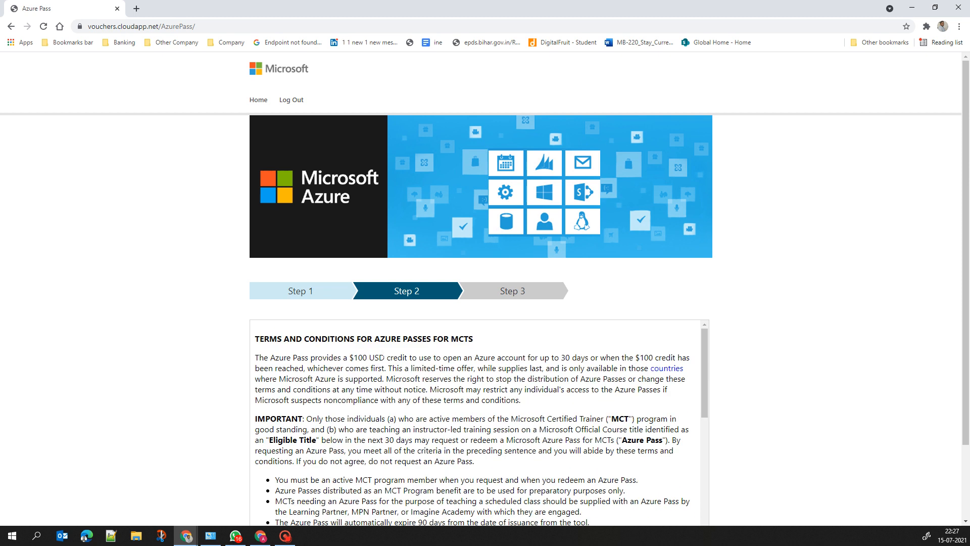
double_click(362, 358)
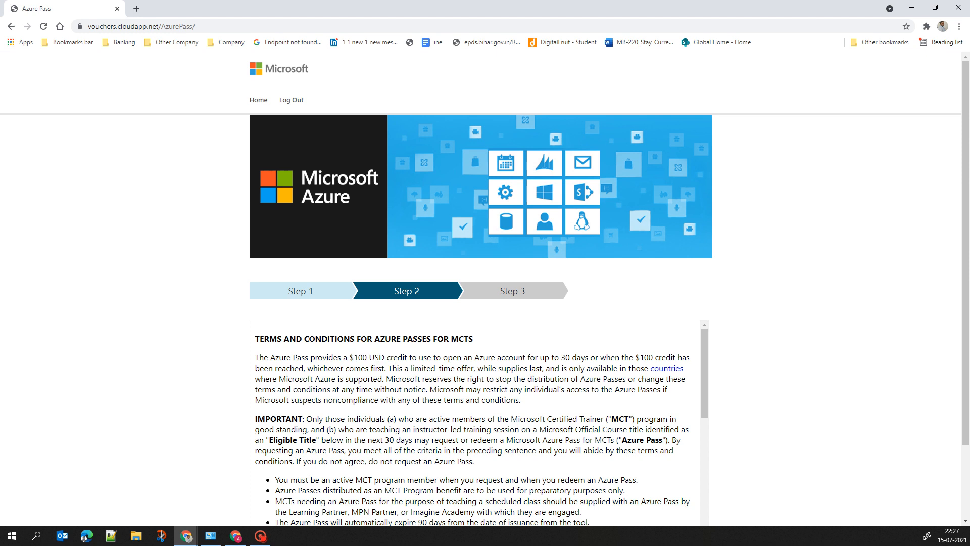
scroll("down", 3)
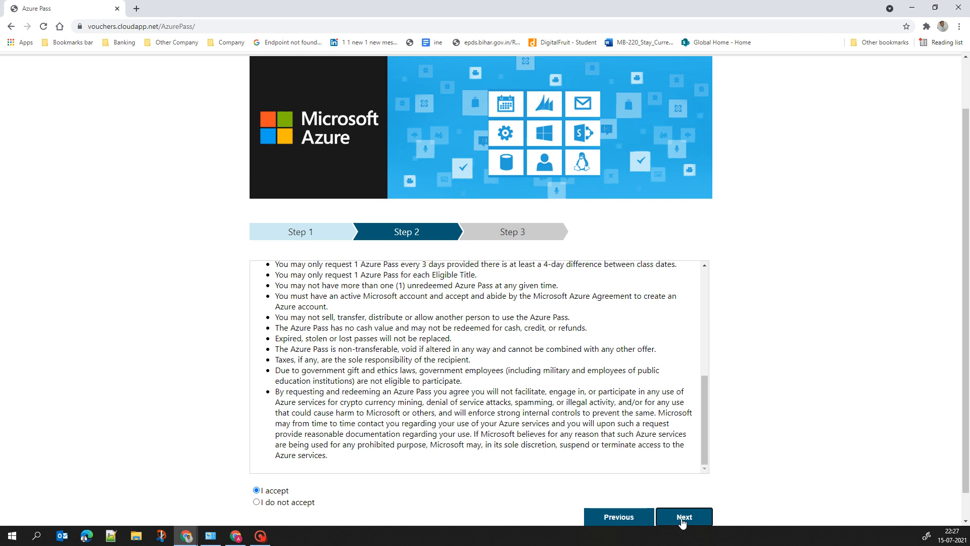
left_click(683, 517)
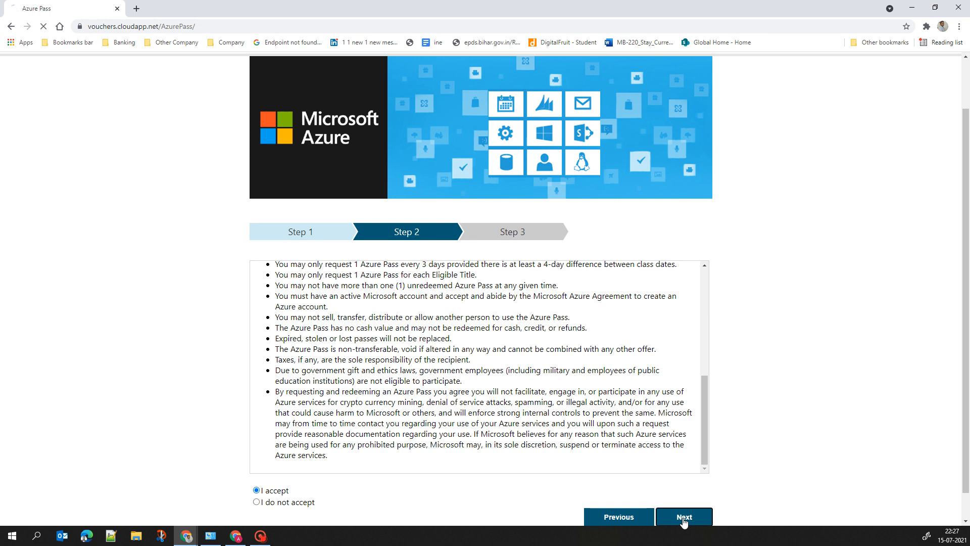
Step: Pass the 'I'm not a robot' check on the summary and finish submitting the Azure Pass request
left_click(684, 516)
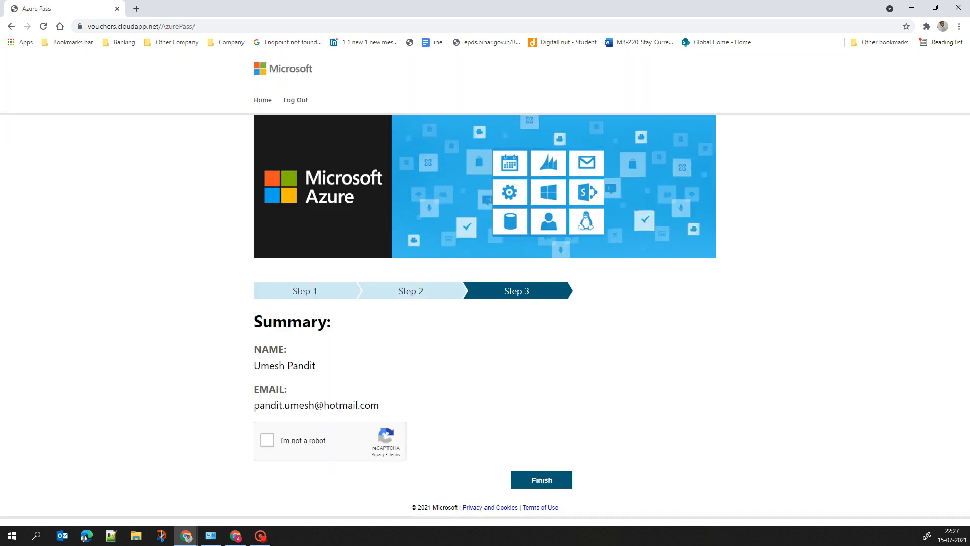
left_click(267, 440)
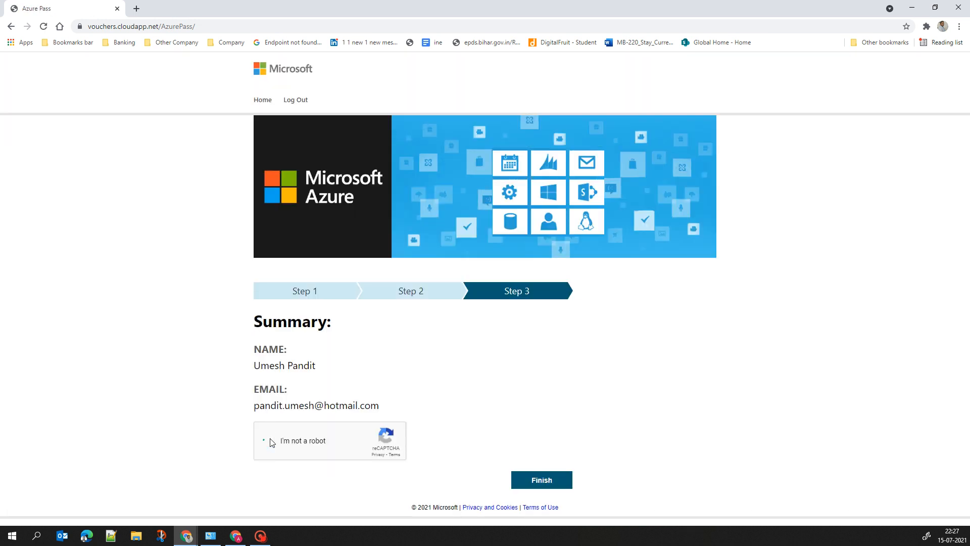
left_click(269, 440)
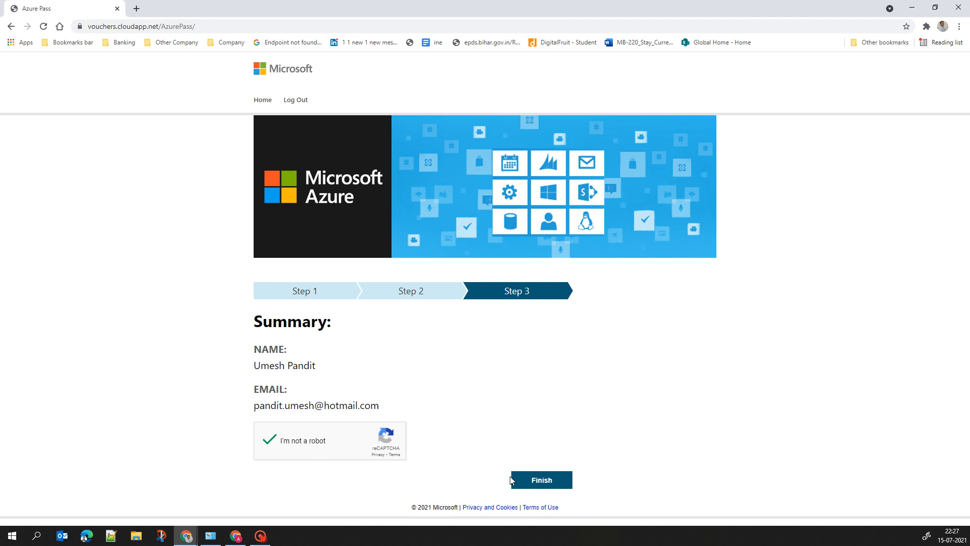
left_click(541, 479)
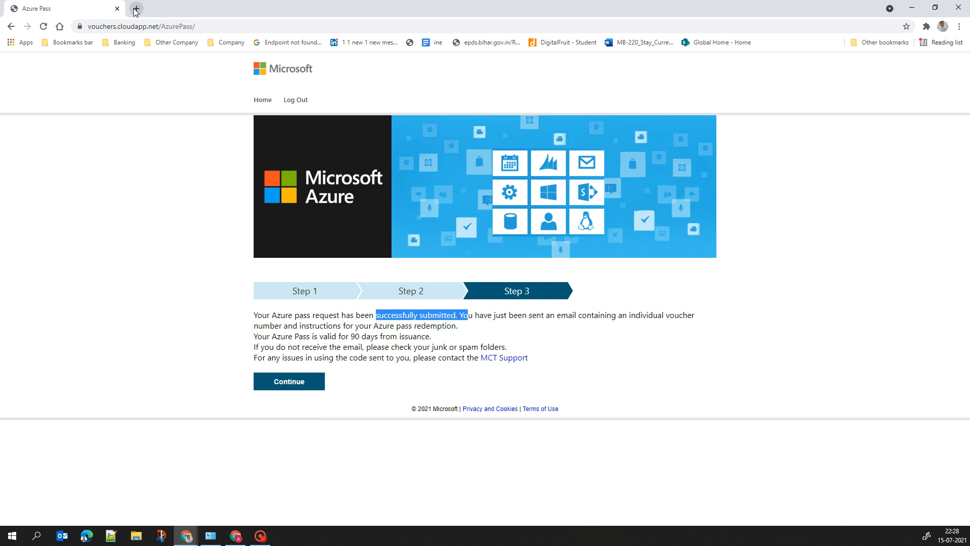
Step: Open the Get Cert Vouchers email in Outlook and select the Azure Pass code for copying
left_click(135, 9)
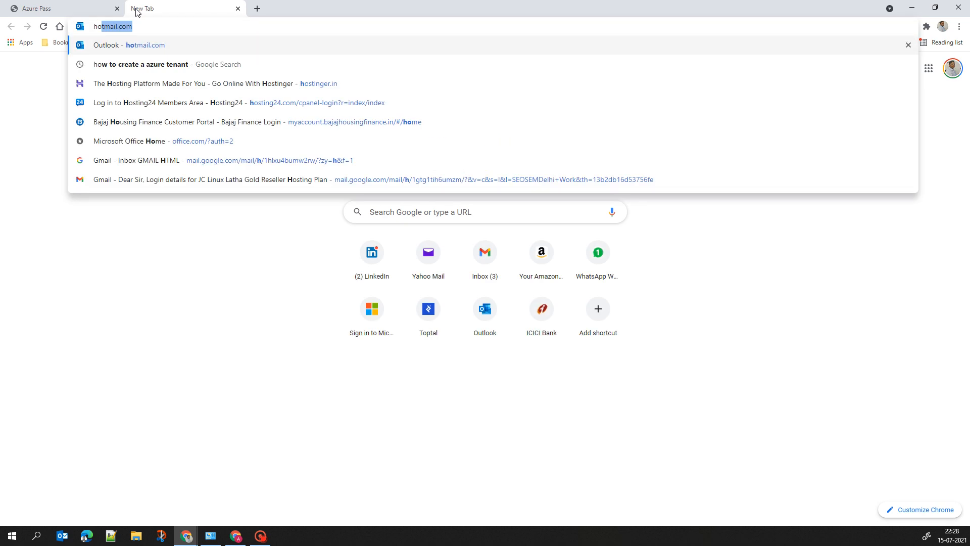
left_click(105, 44)
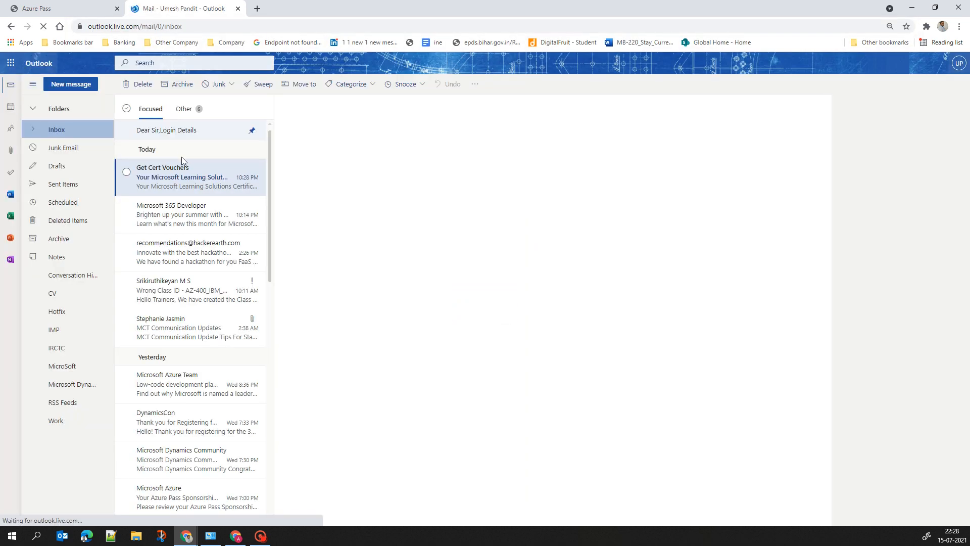
left_click(185, 181)
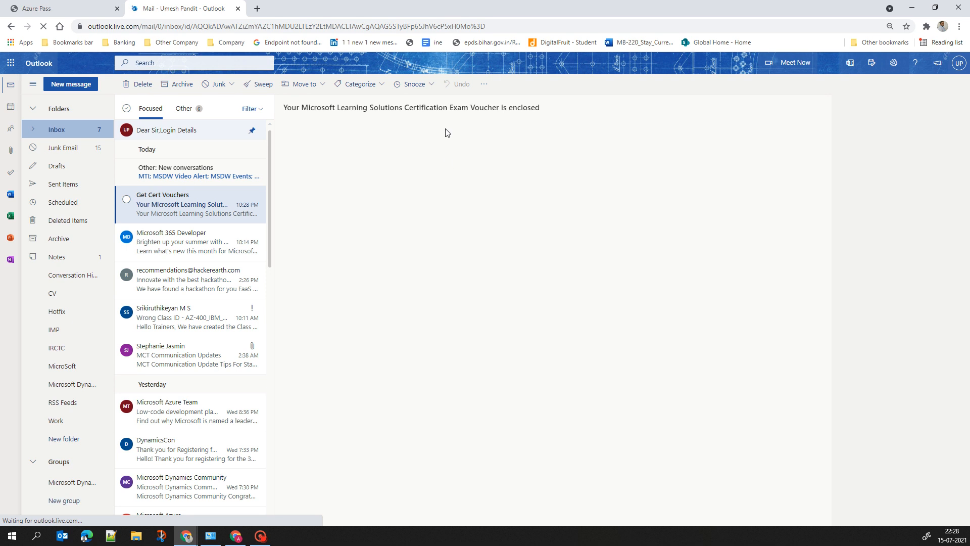
mouse_move(519, 311)
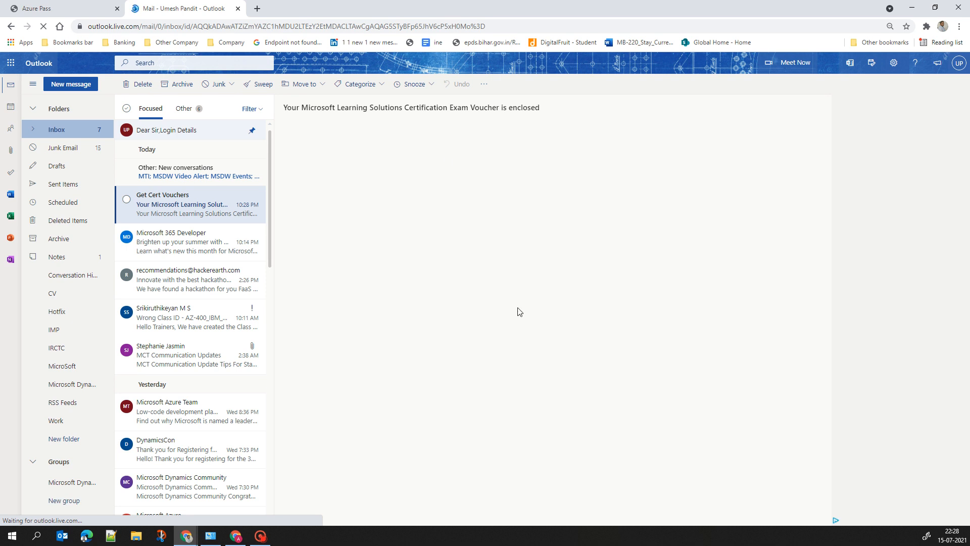
left_click(182, 204)
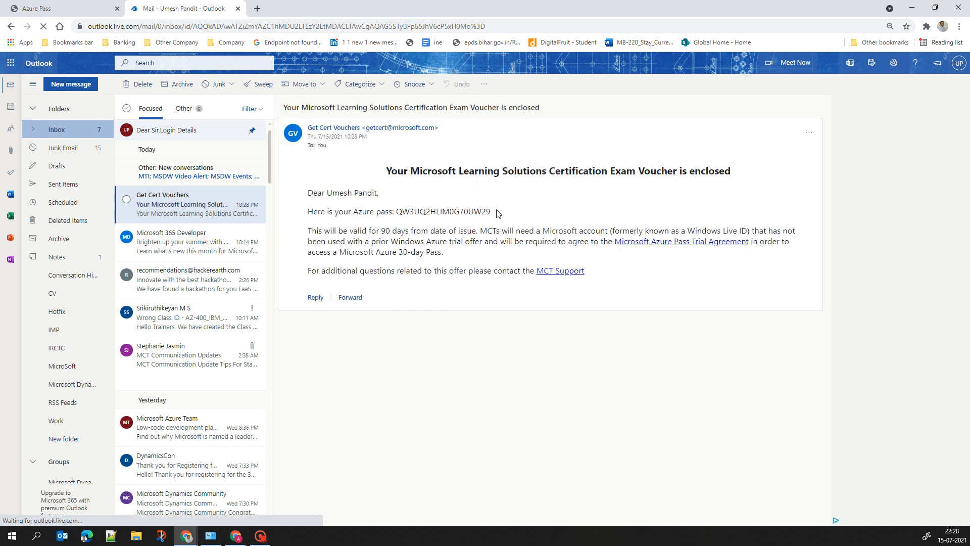
double_click(443, 211)
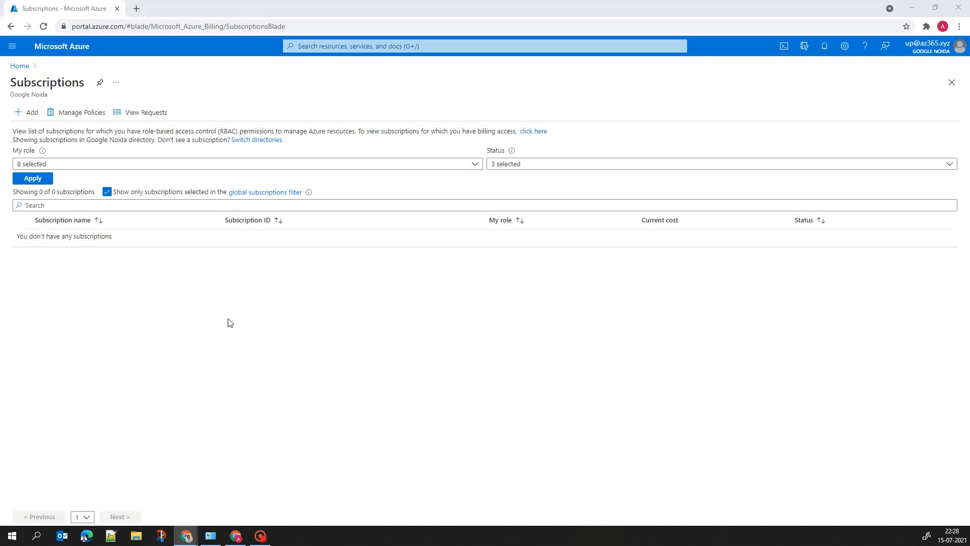
mouse_move(963, 50)
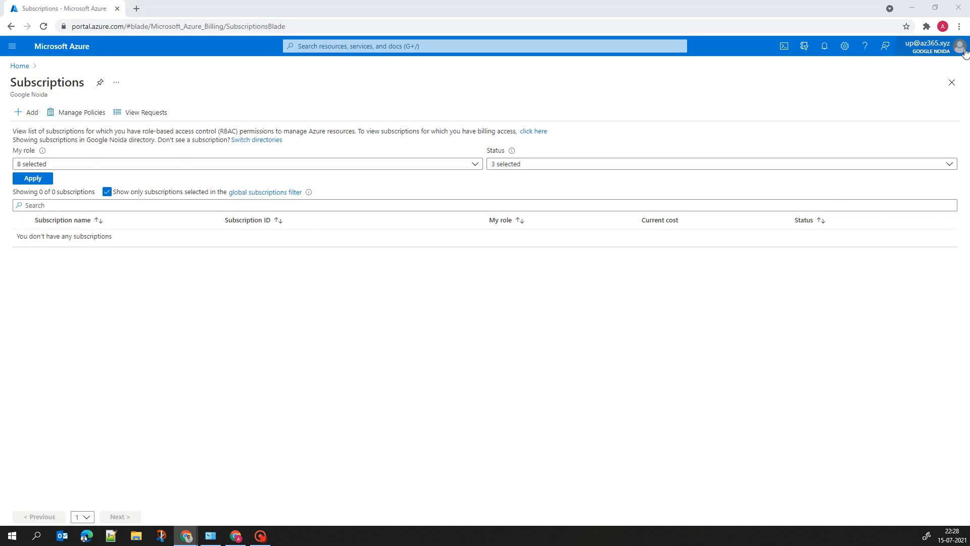
Step: Switch the portal to the AzureDynamics 365 directory and list its subscriptions, still none
left_click(961, 46)
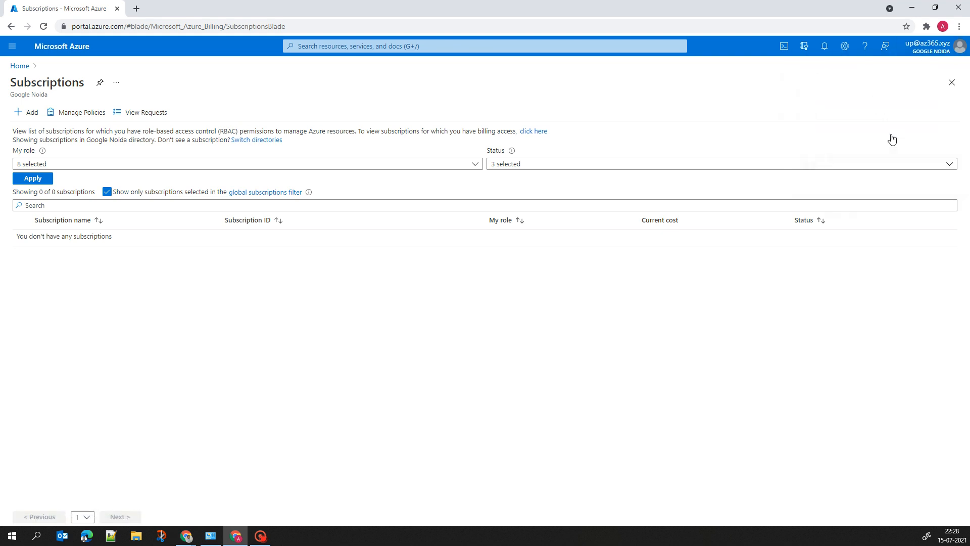
left_click(805, 46)
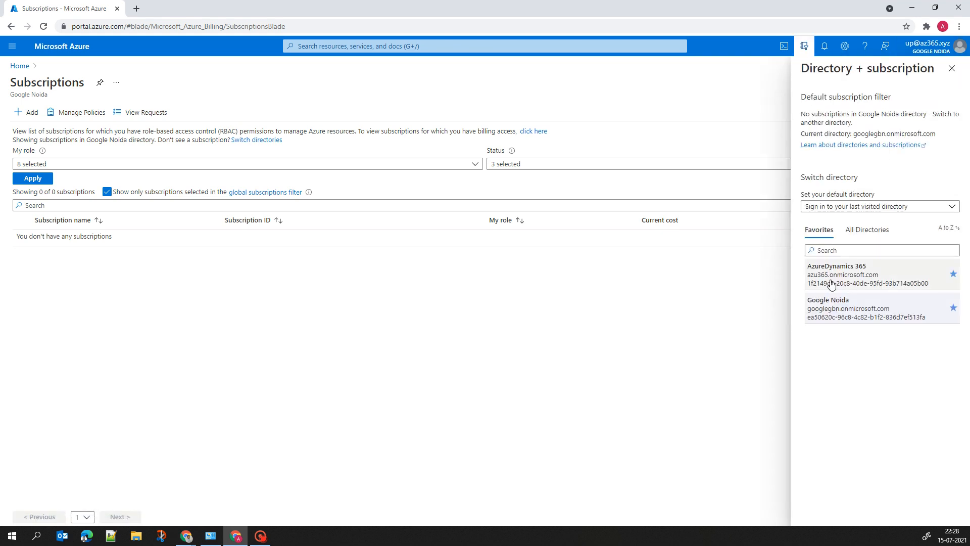
left_click(854, 274)
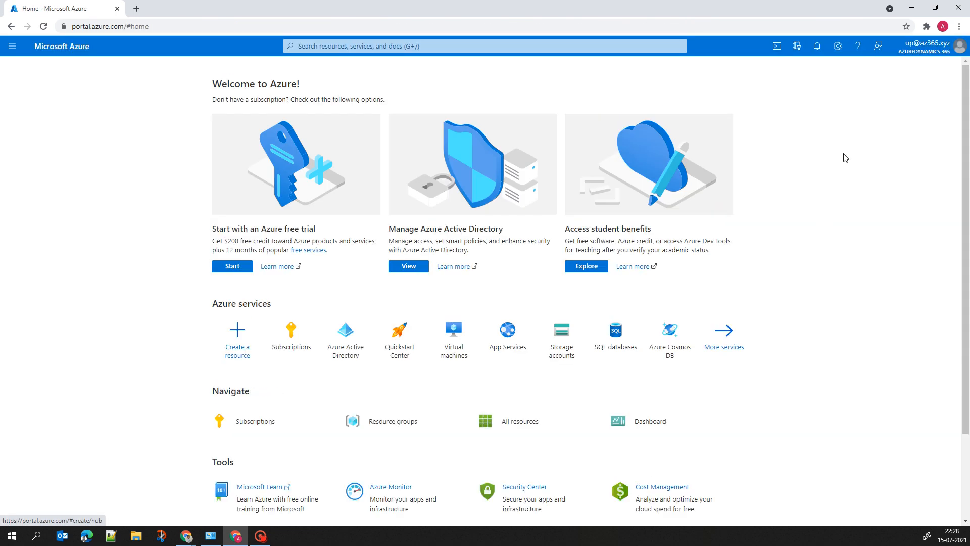
left_click(290, 337)
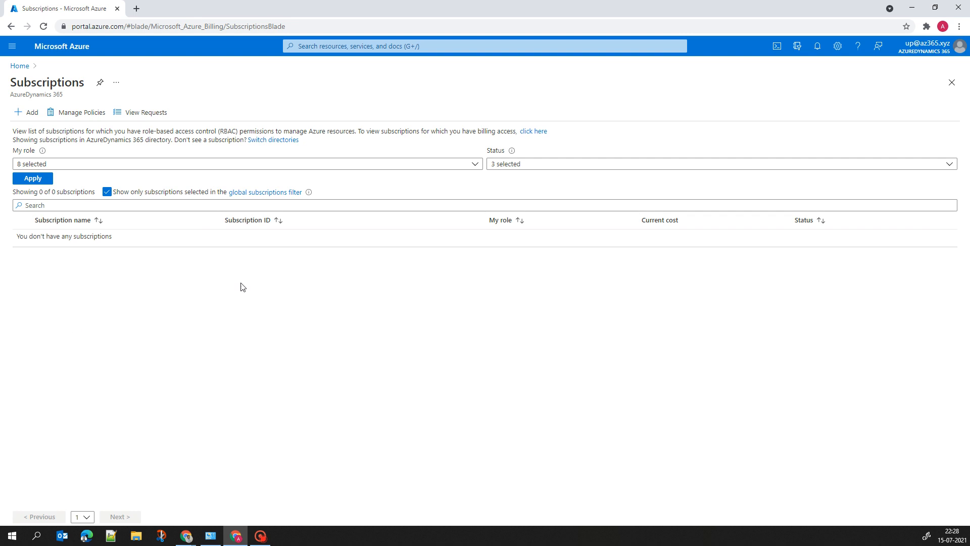
mouse_move(118, 59)
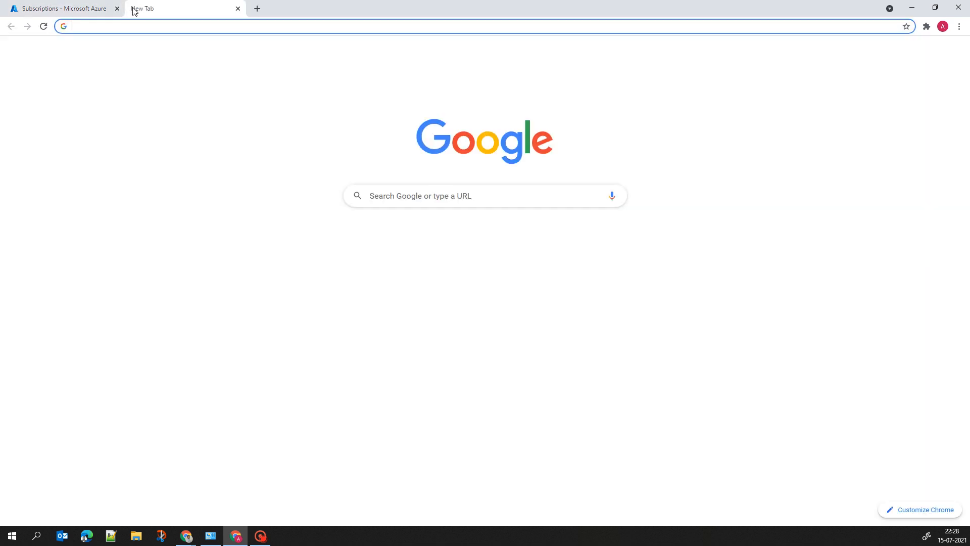
Step: Search 'redeem azure pass' and open the Microsoft Azure Pass: Home result
type("r")
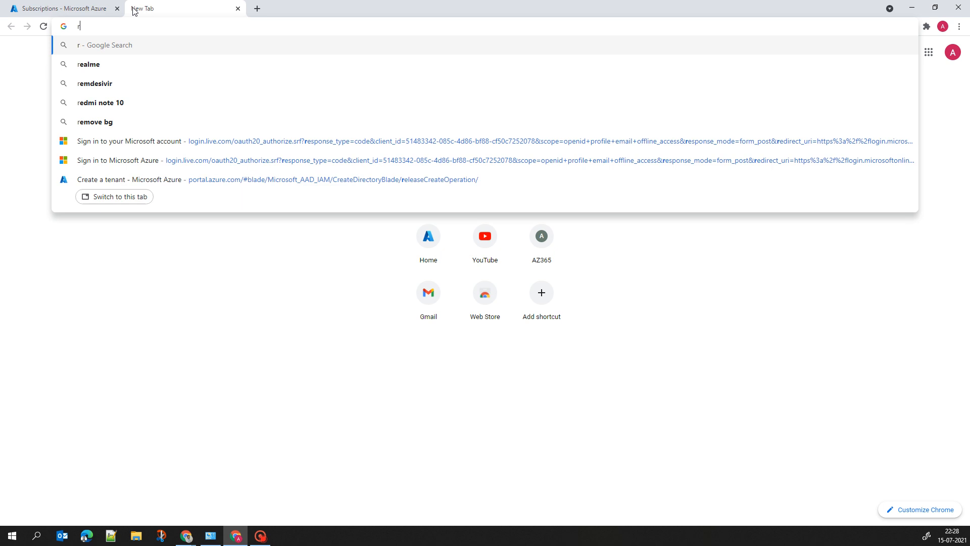
key("Escape")
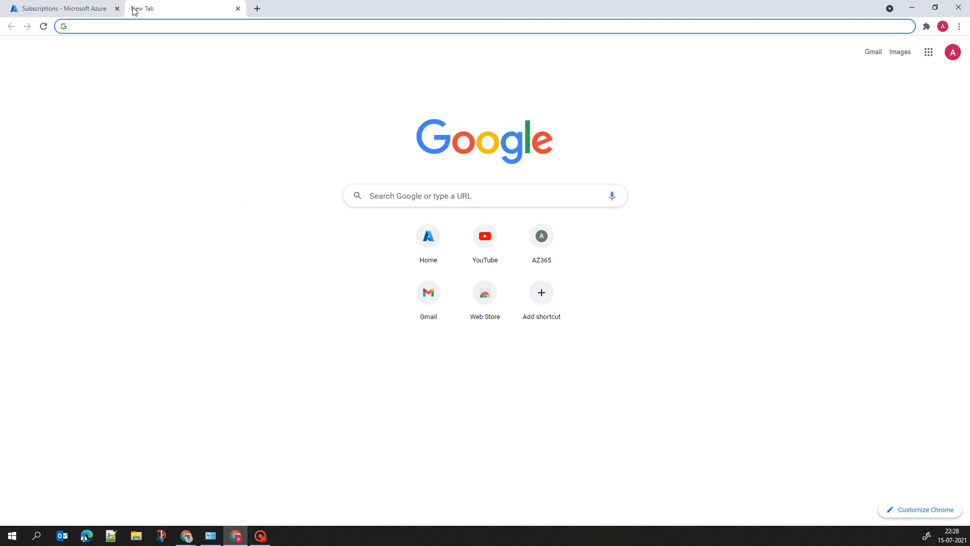
type("red")
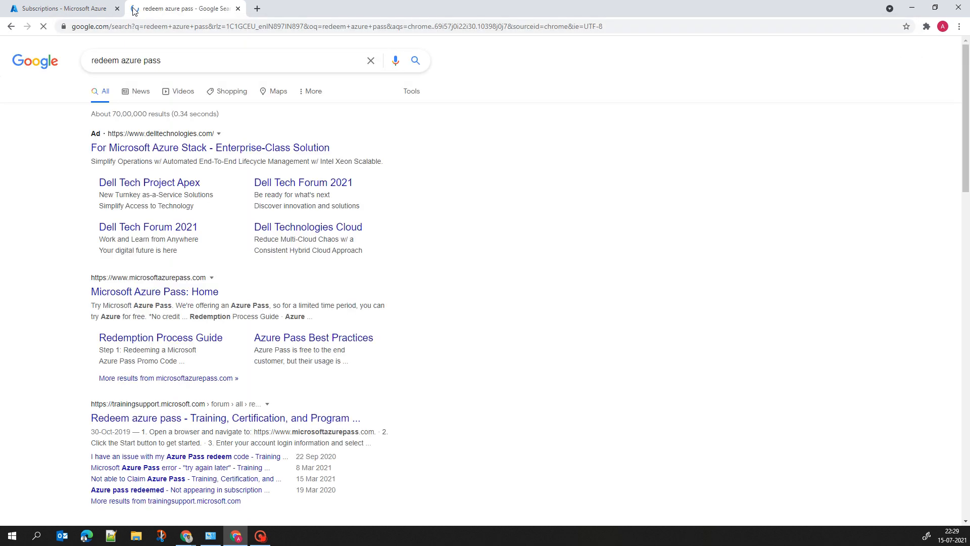
mouse_move(154, 292)
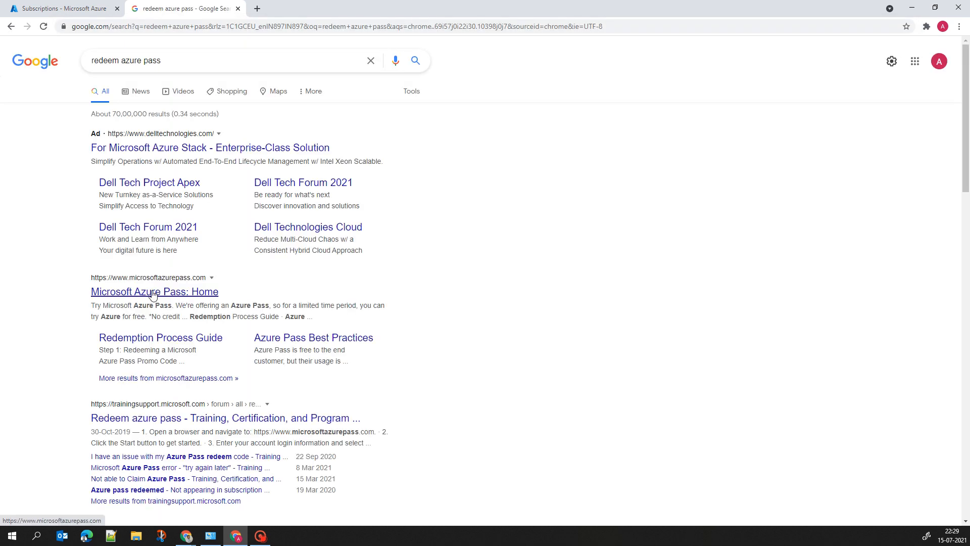
left_click(154, 291)
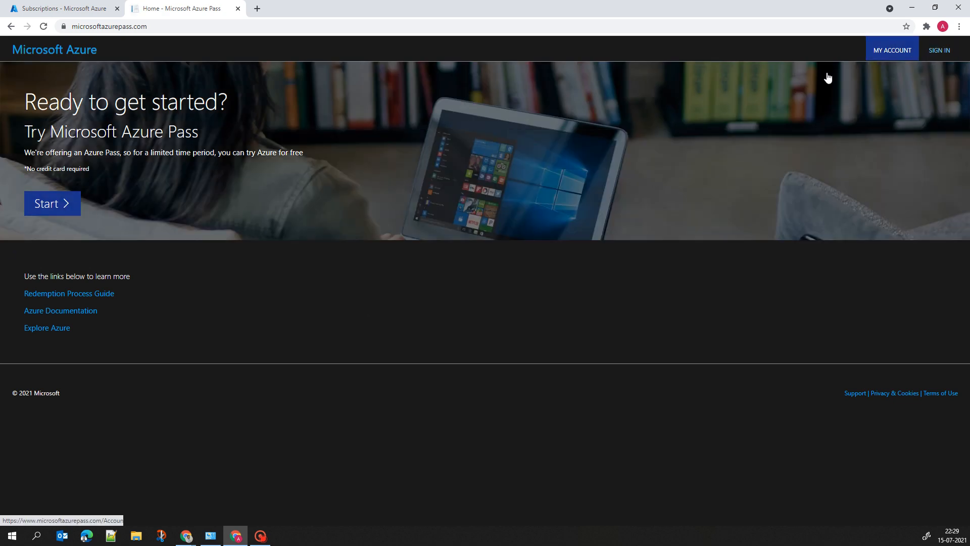
mouse_move(282, 166)
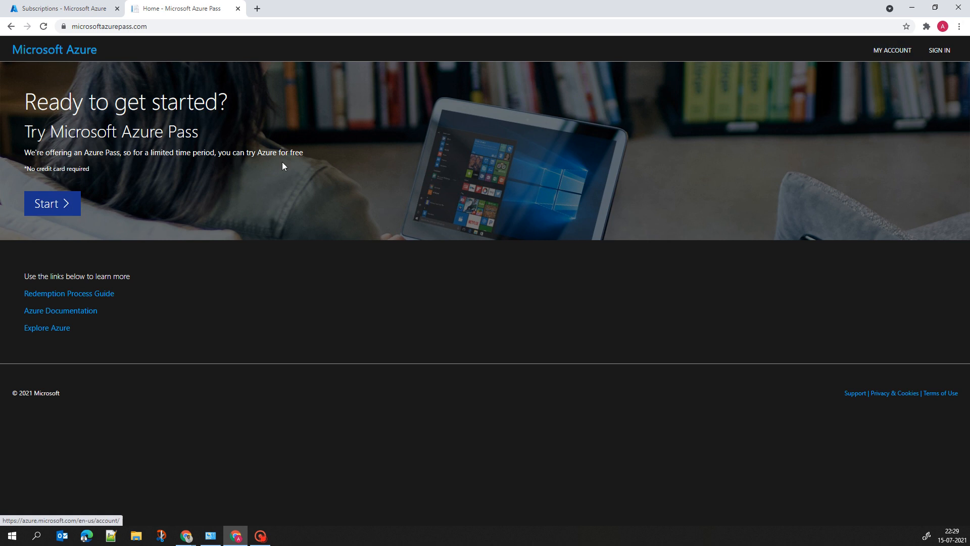
left_click(52, 204)
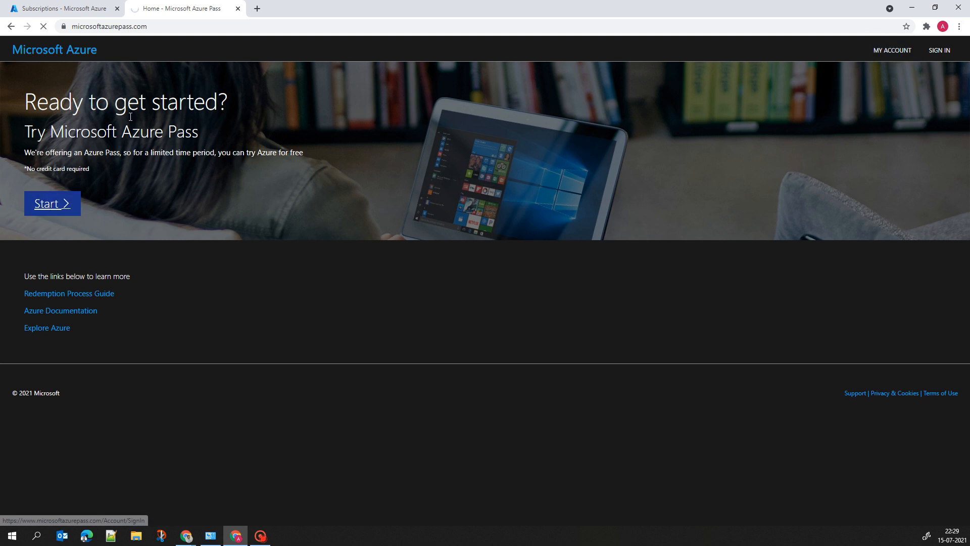
left_click(52, 203)
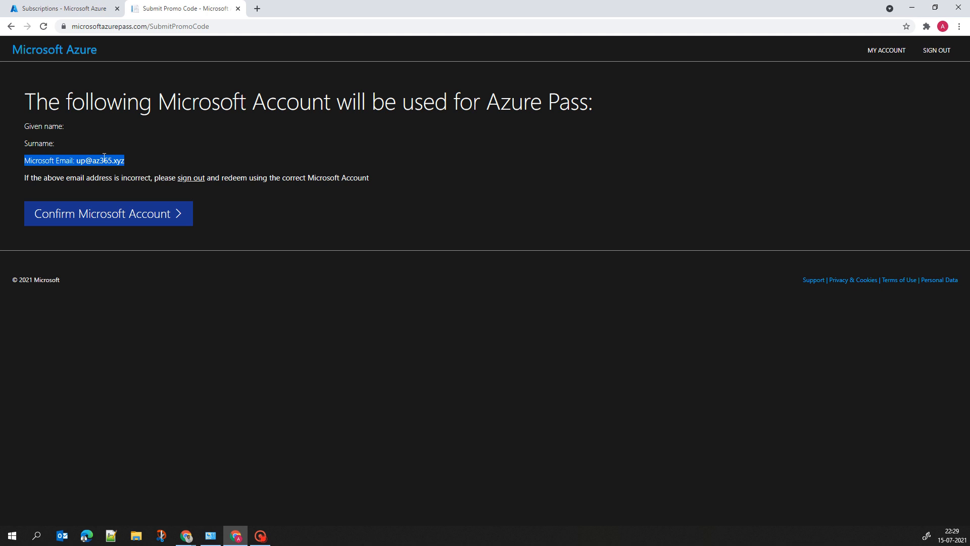
mouse_move(85, 213)
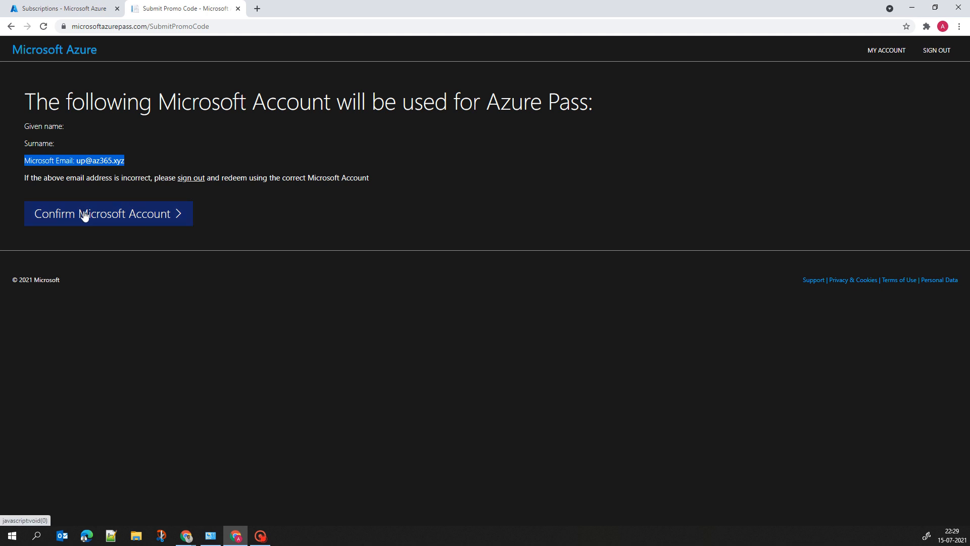
left_click(108, 214)
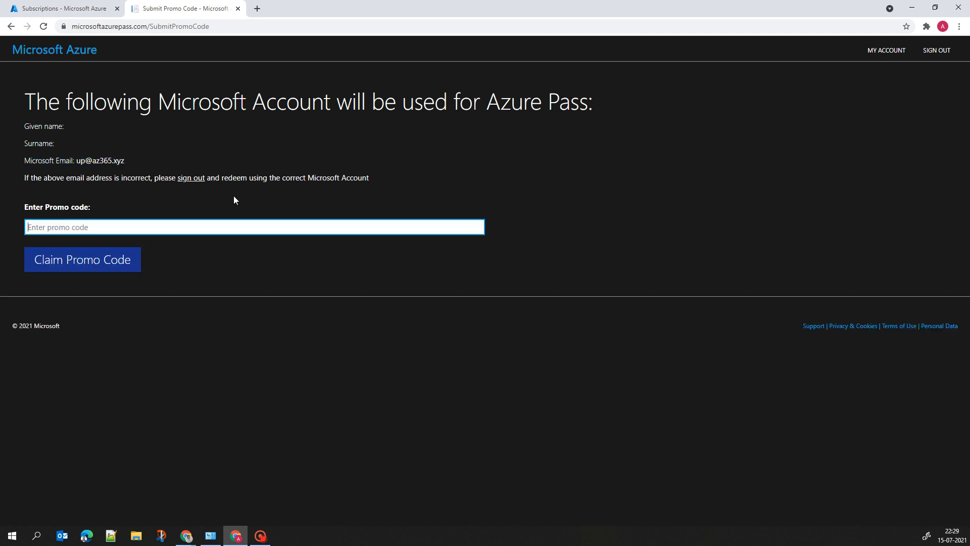
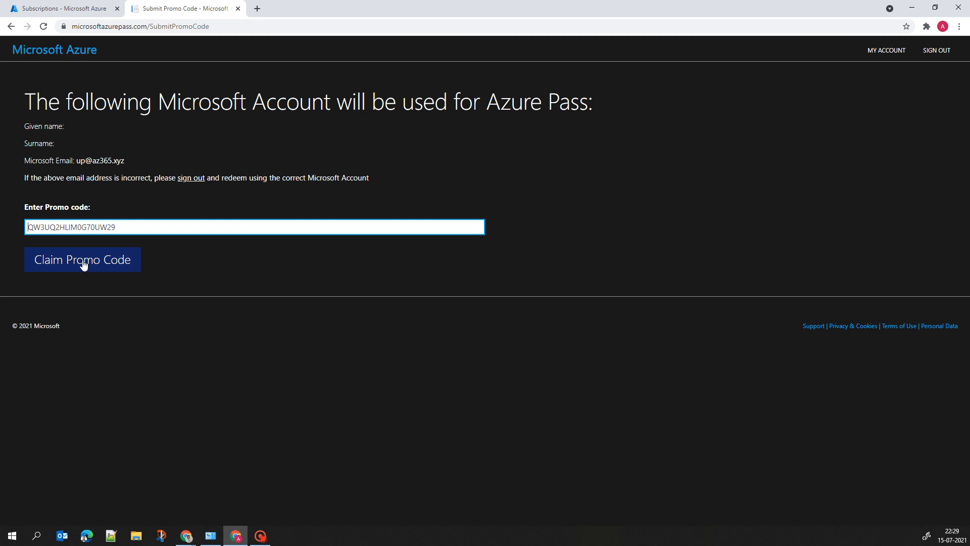
mouse_move(103, 260)
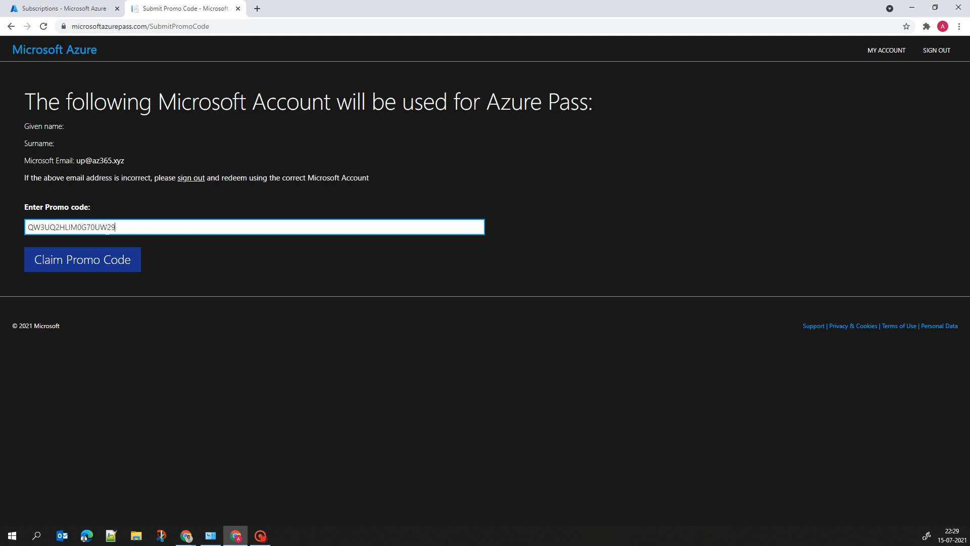
mouse_move(82, 260)
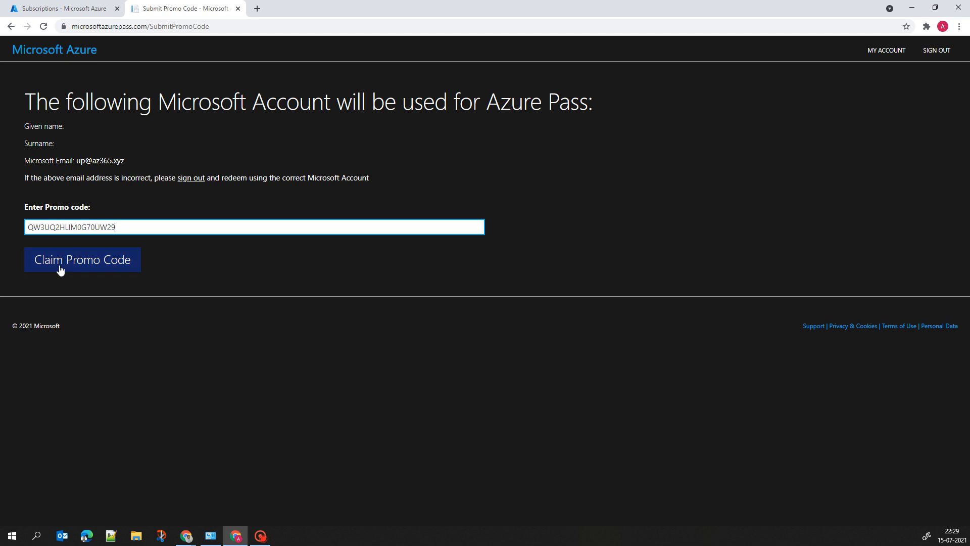
Step: Claim the promo code and verify the account password to reach the Azure sign-up page
left_click(82, 260)
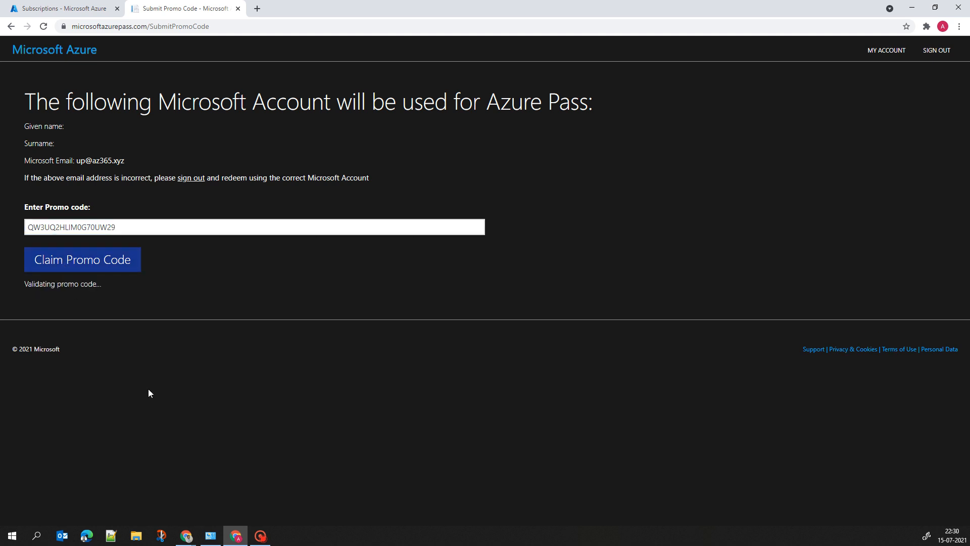
left_click(82, 259)
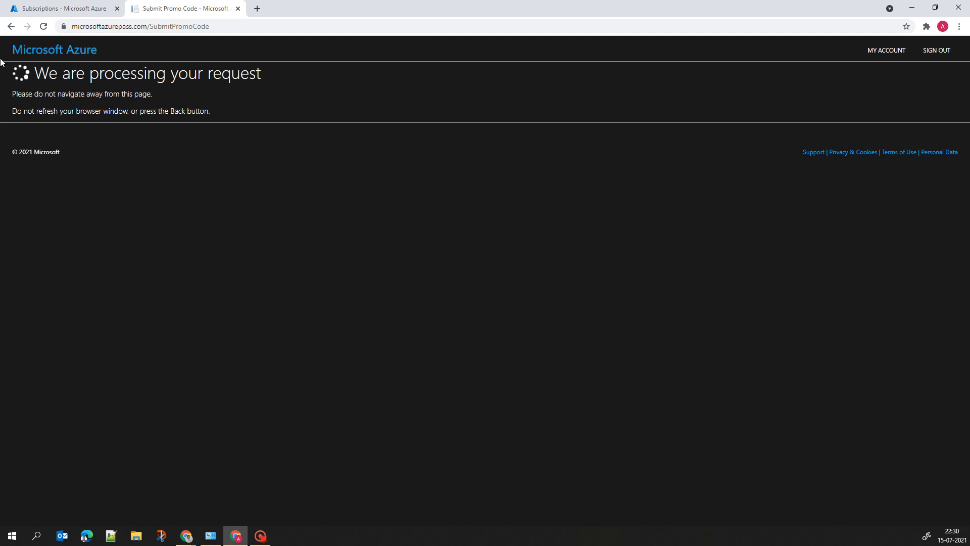
mouse_move(176, 111)
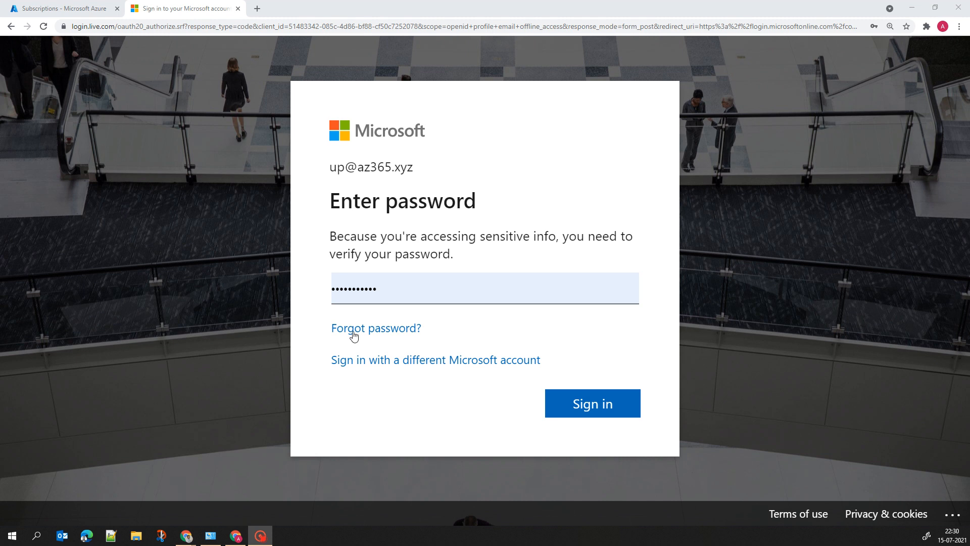
mouse_move(591, 402)
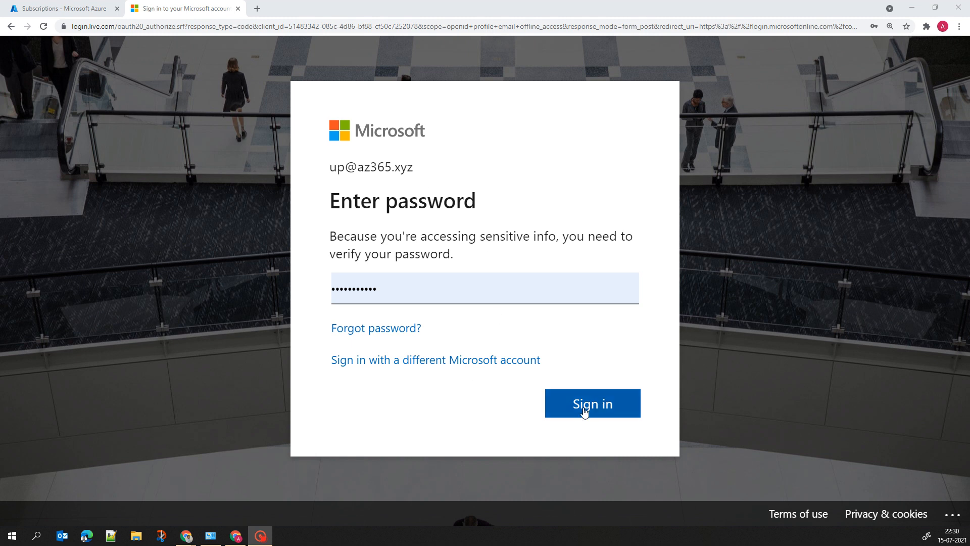
left_click(592, 403)
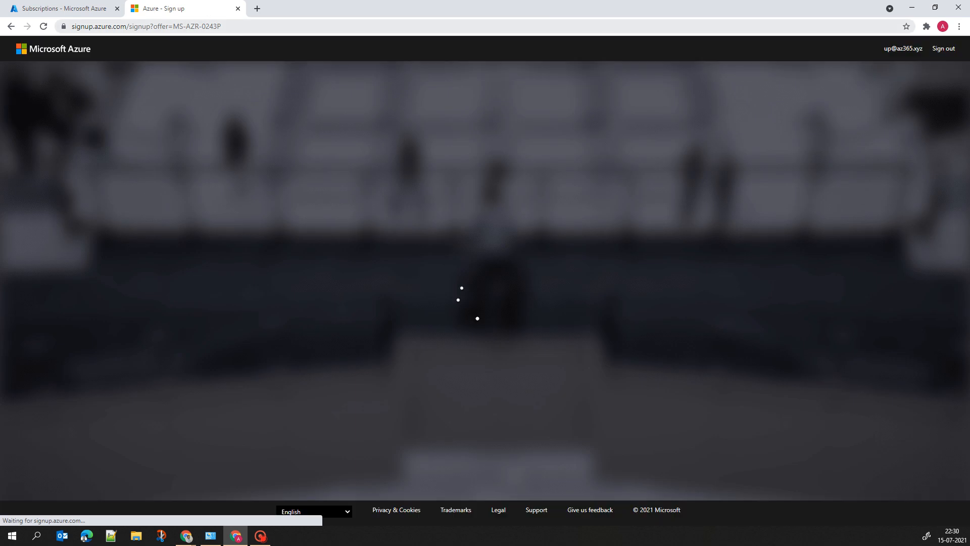
Step: Enter the first name in the Your profile section of the Azure Pass sign-up
left_click(145, 26)
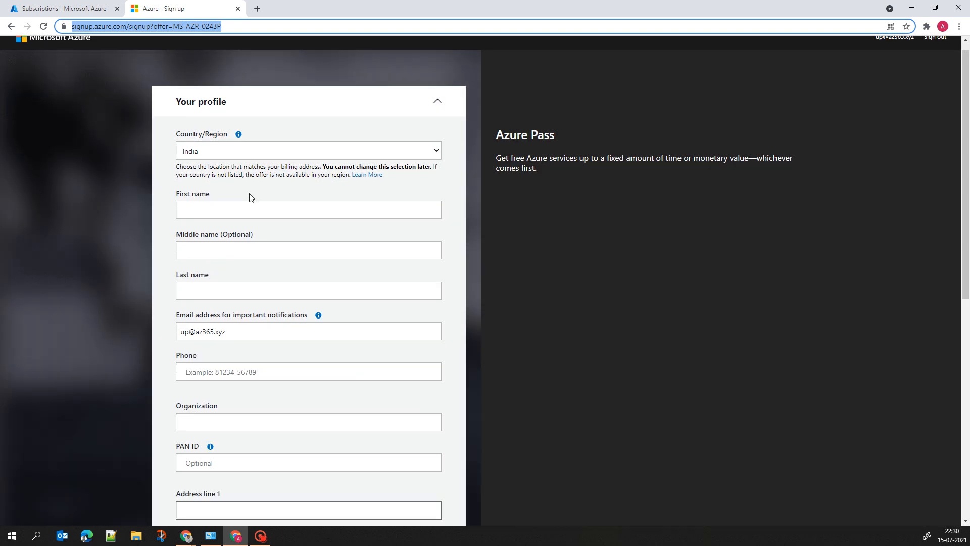
mouse_move(517, 328)
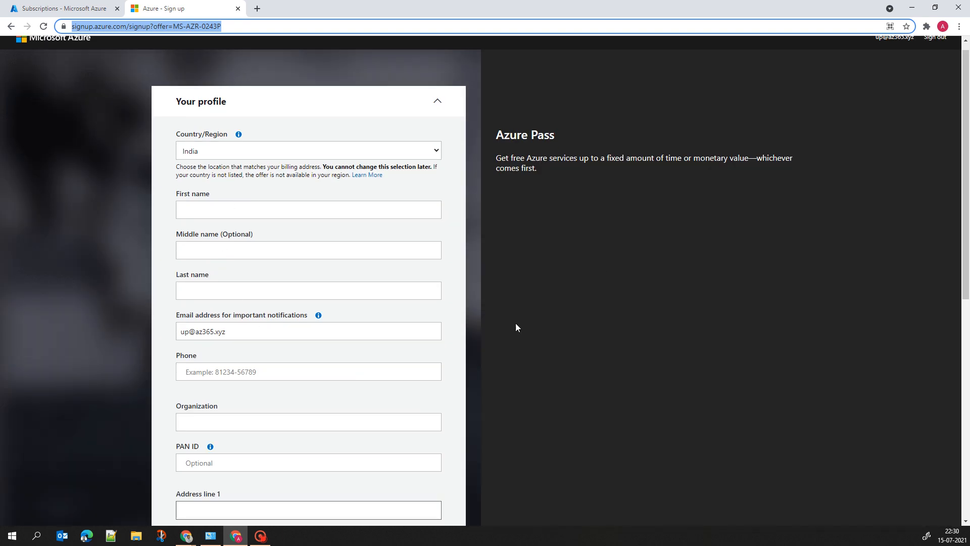
mouse_move(504, 158)
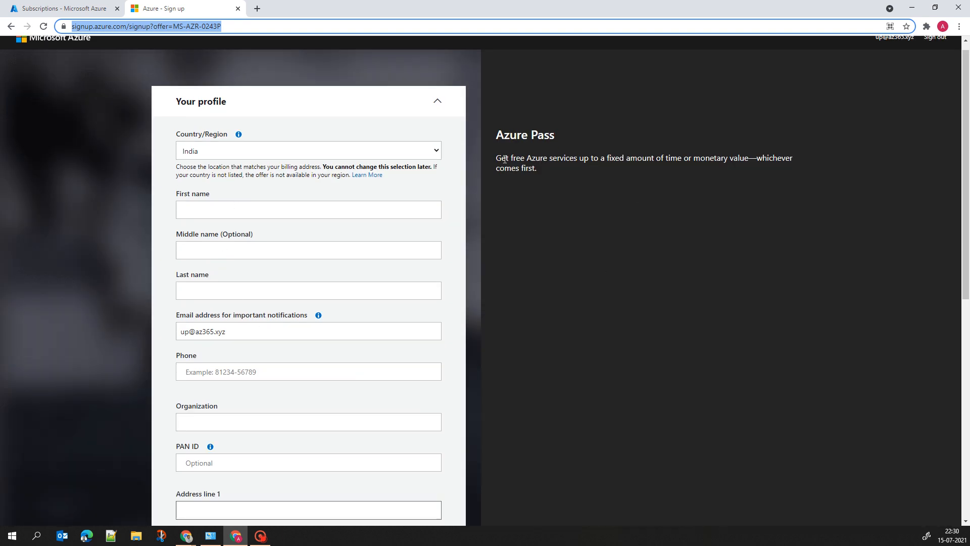
scroll("down", 3)
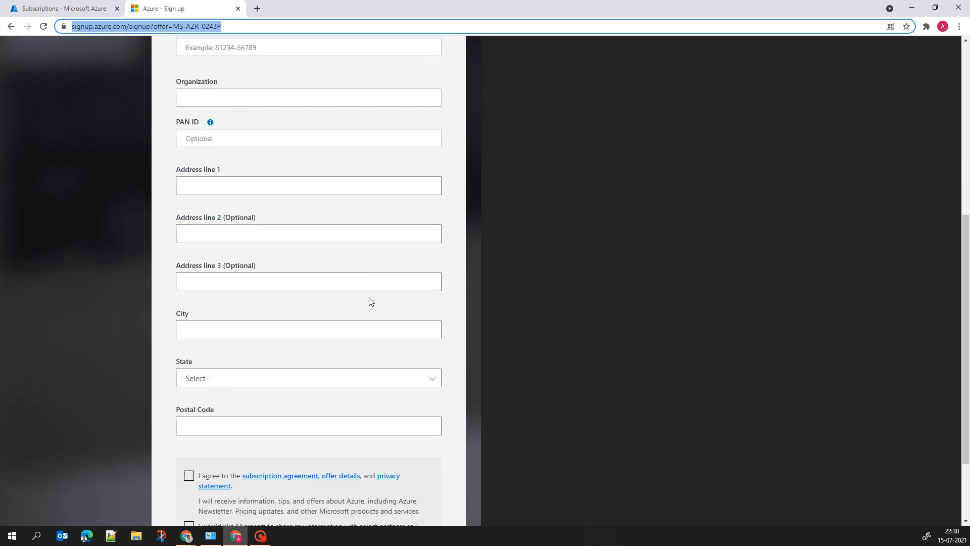
scroll("up", 3)
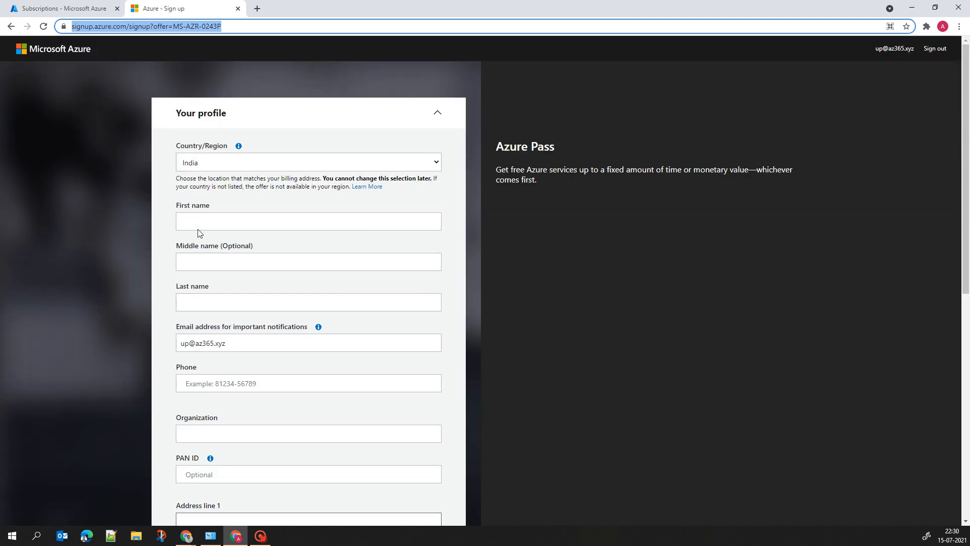
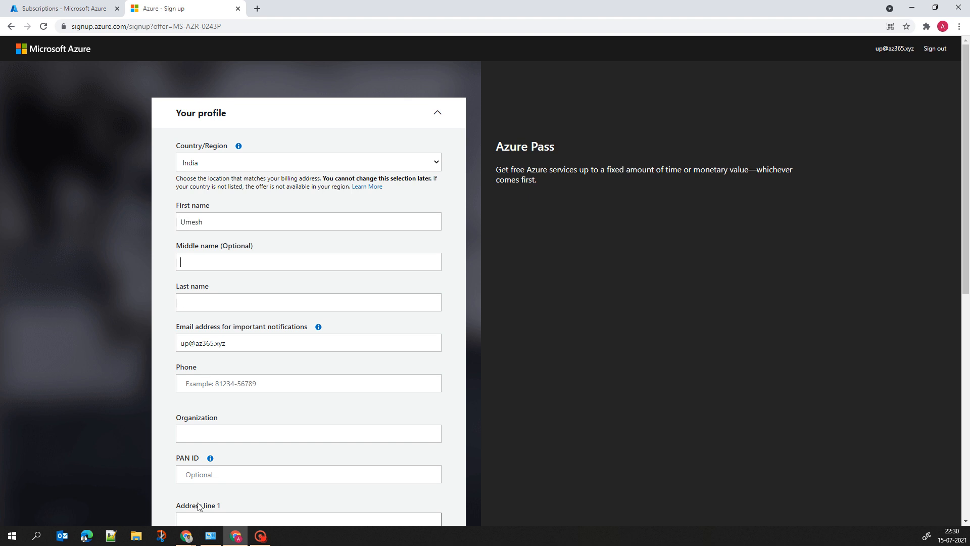
scroll("down", 3)
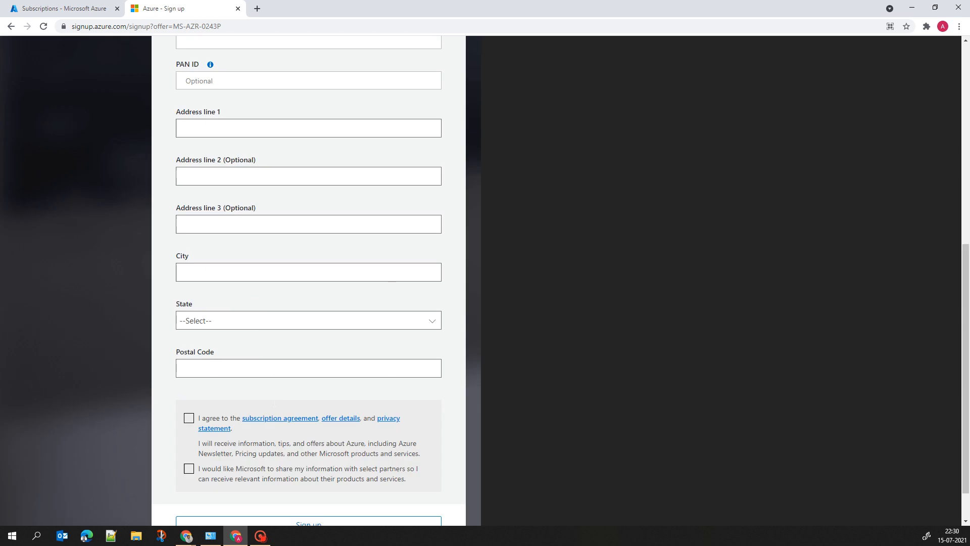
scroll("up", 3)
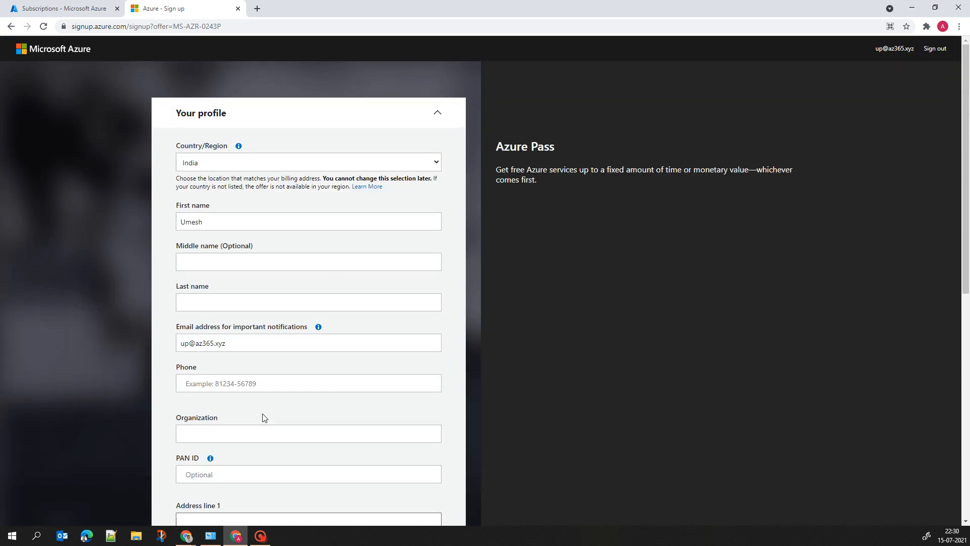
mouse_move(223, 204)
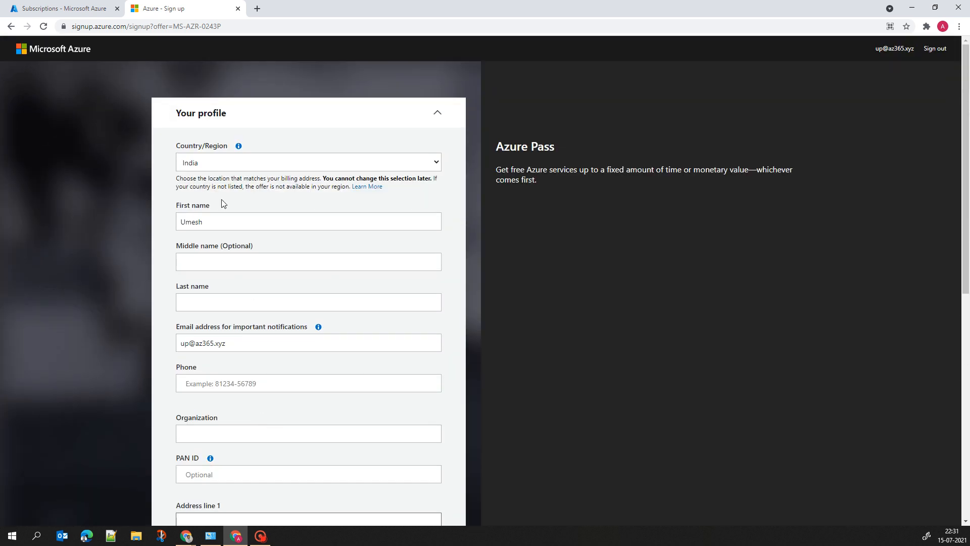
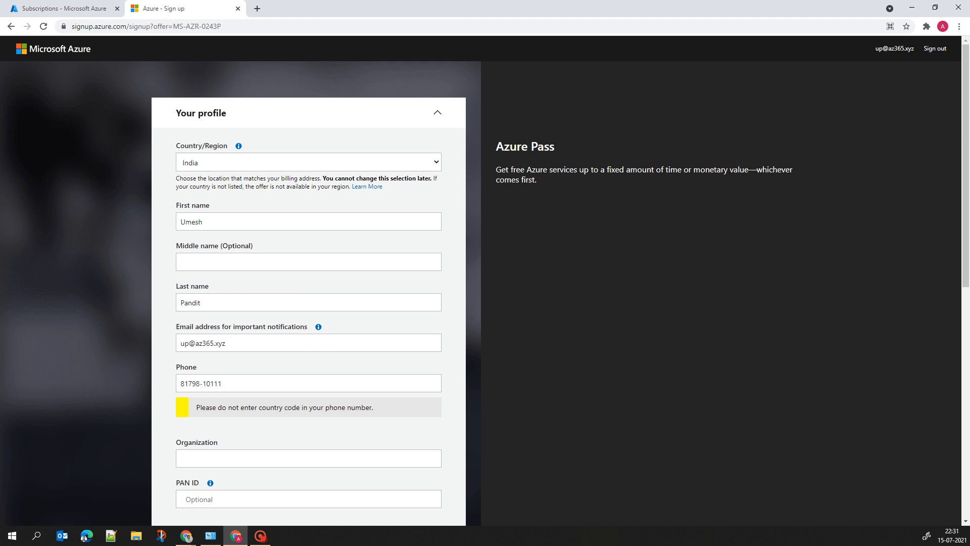
scroll("down", 3)
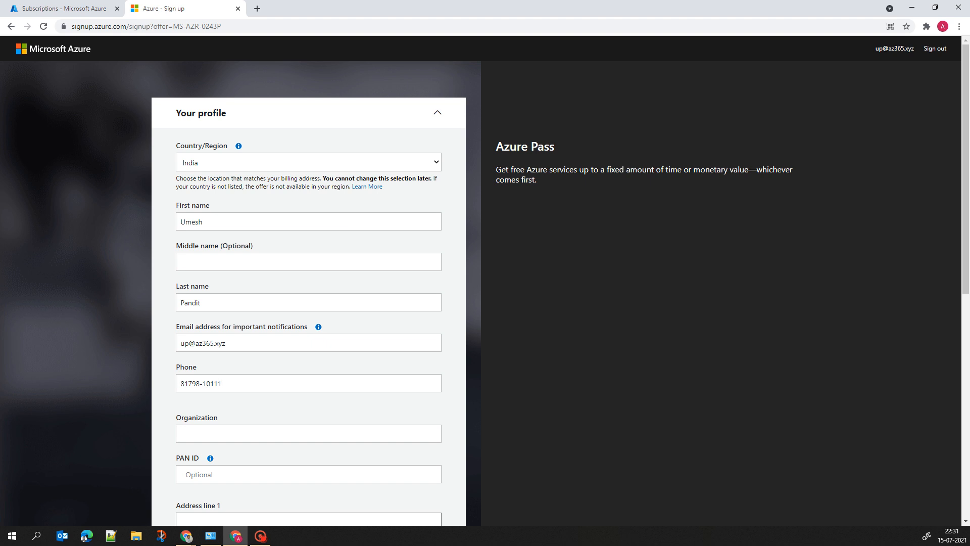
left_click(308, 383)
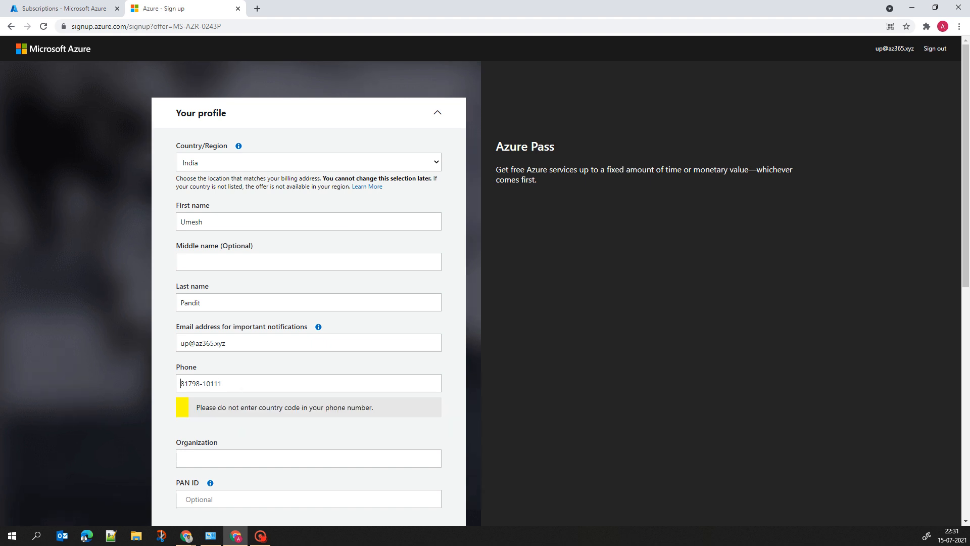
scroll("down", 3)
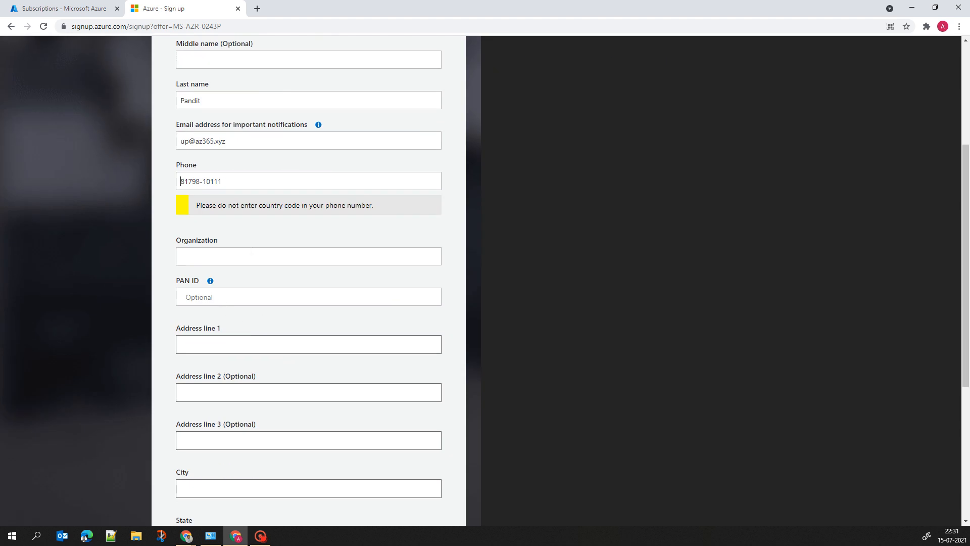
scroll("down", 3)
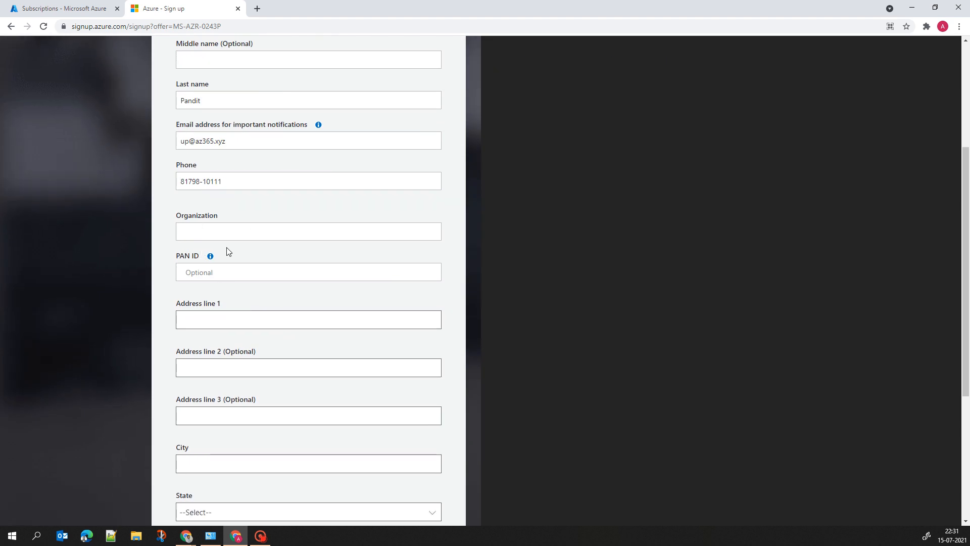
left_click(309, 271)
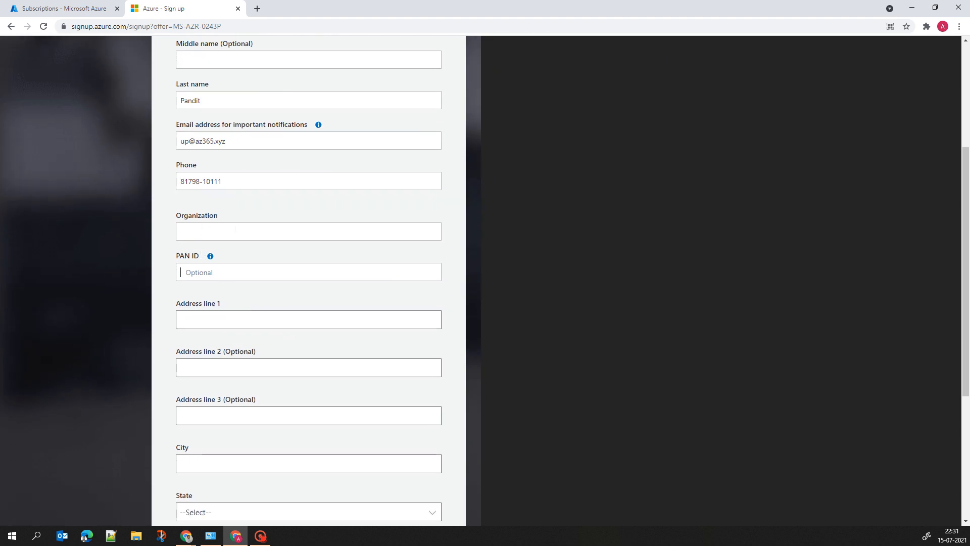
type("az")
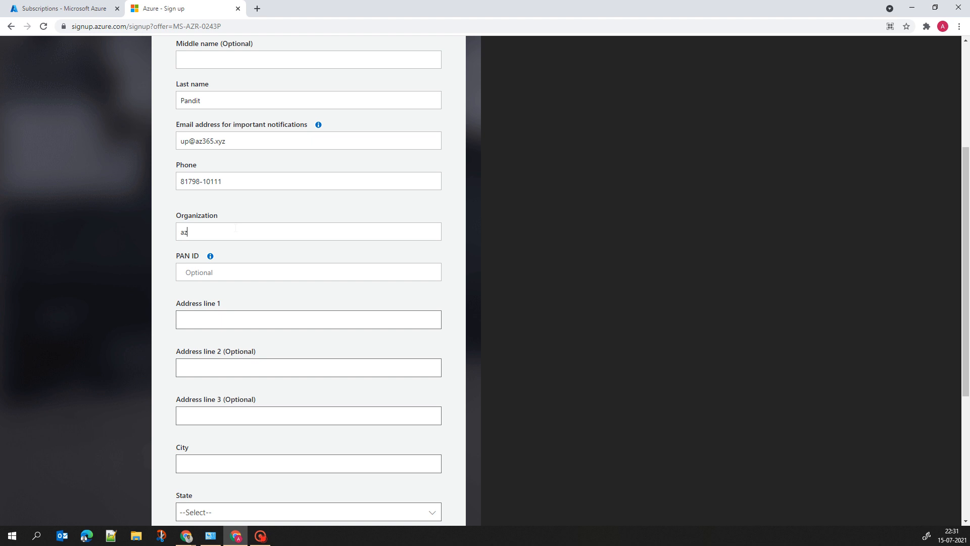
type("365")
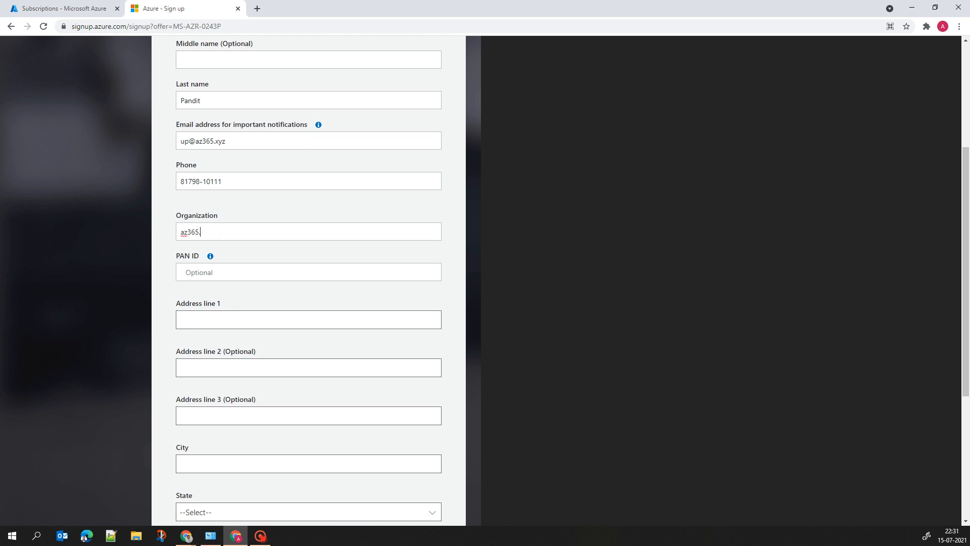
type(".xyz")
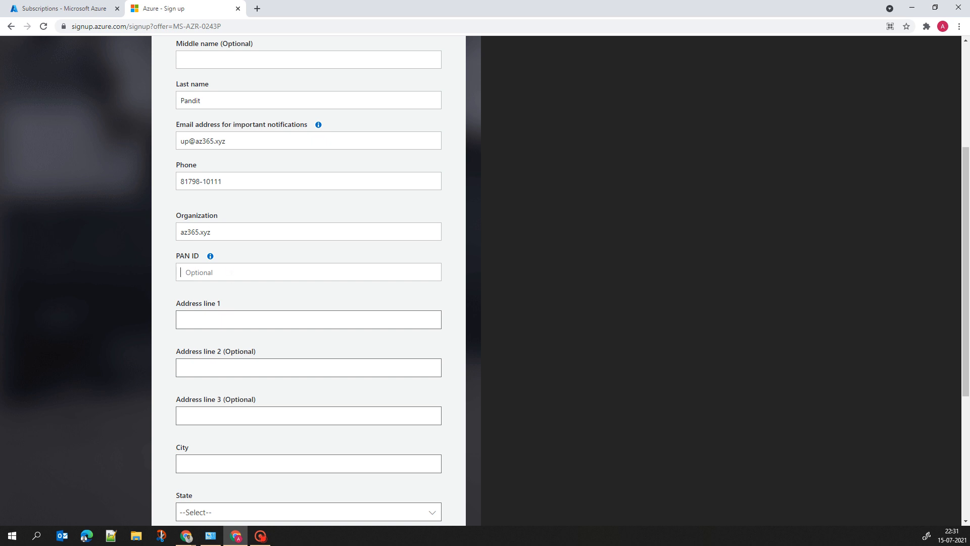
mouse_move(196, 302)
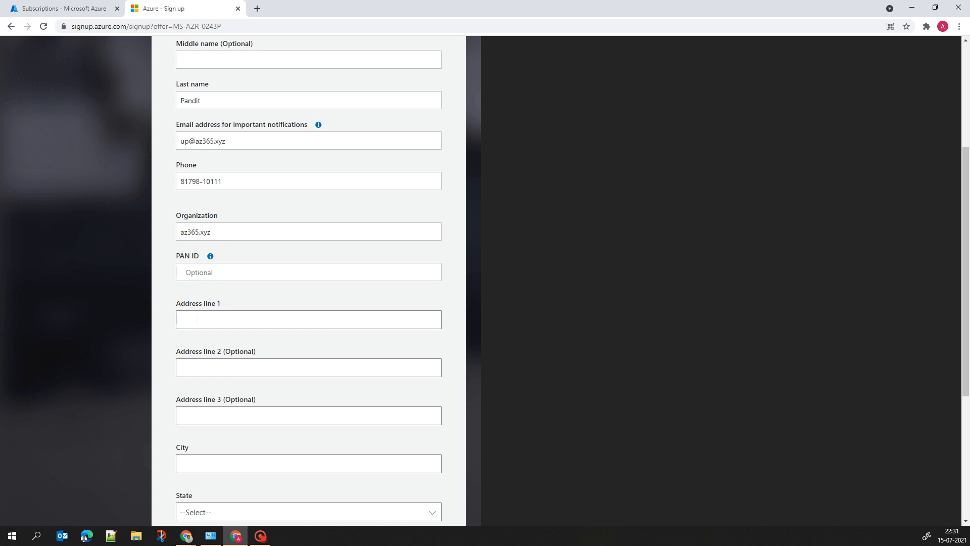
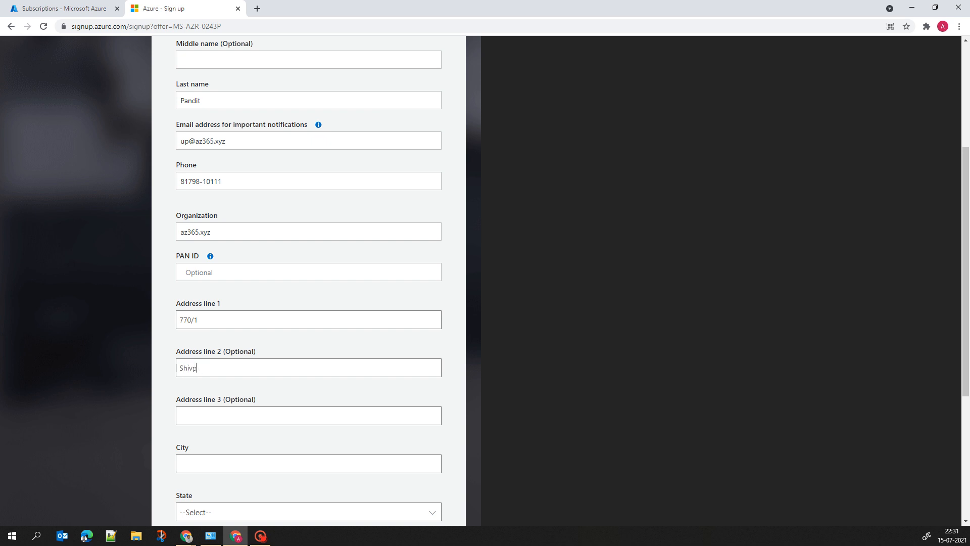
scroll("down", 3)
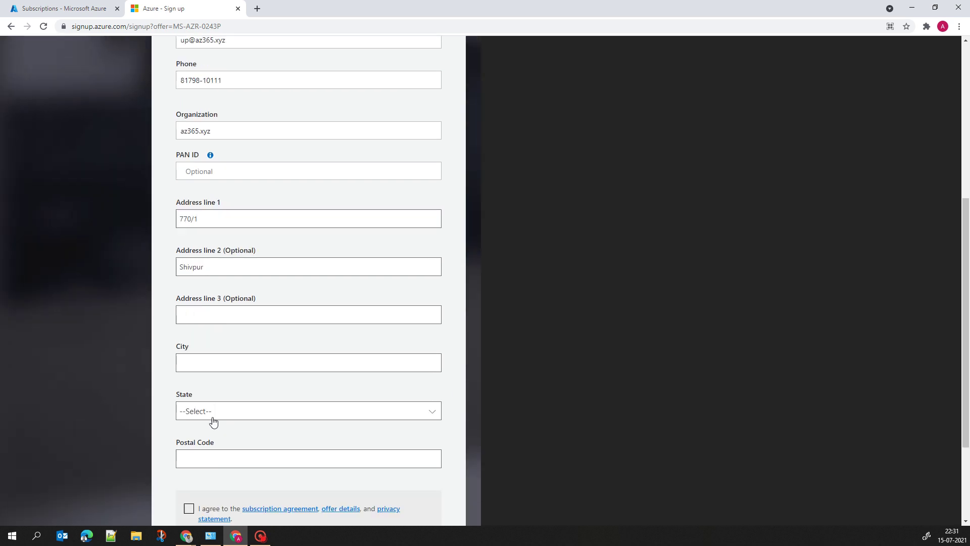
type("Kanp")
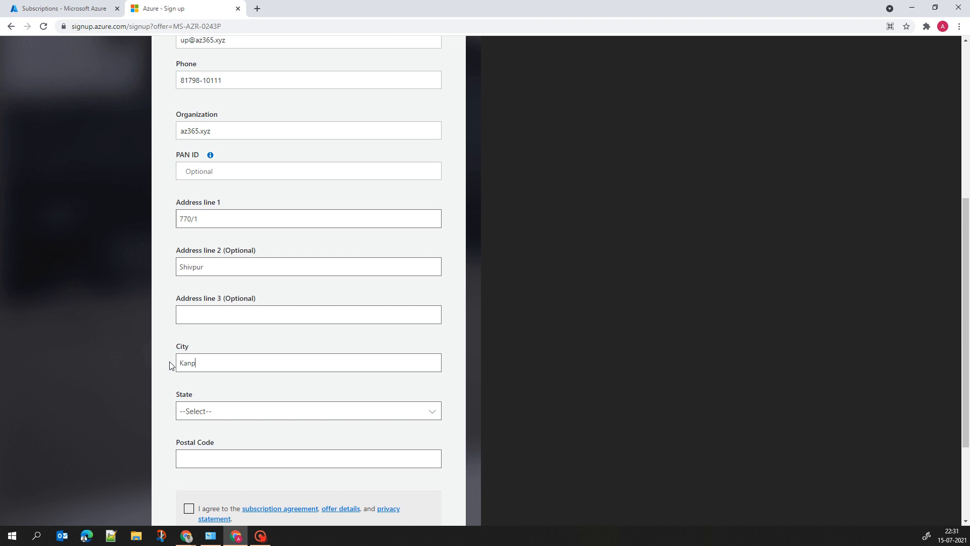
Step: Choose Uttar Pradesh as state, postal code 208007, and accept the partner-sharing agreement
left_click(307, 410)
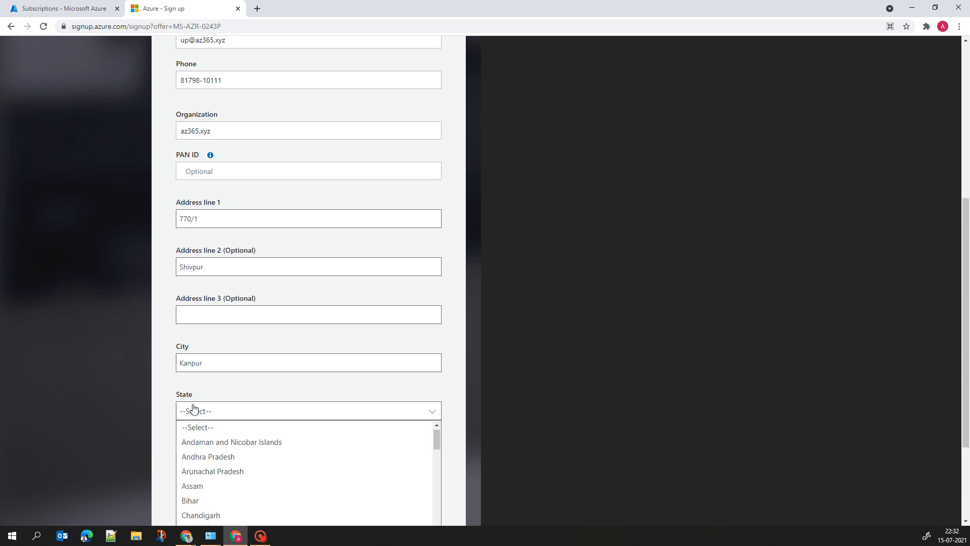
left_click(204, 493)
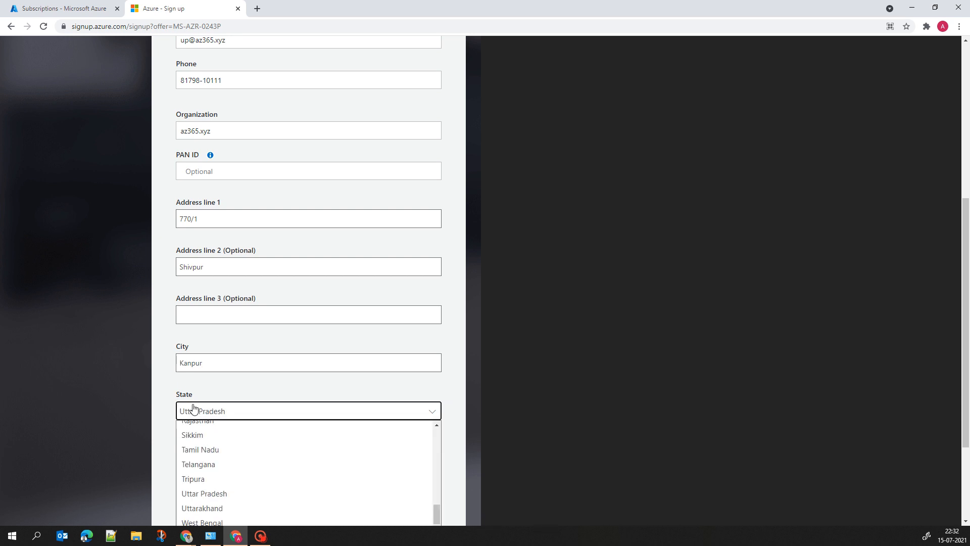
left_click(204, 494)
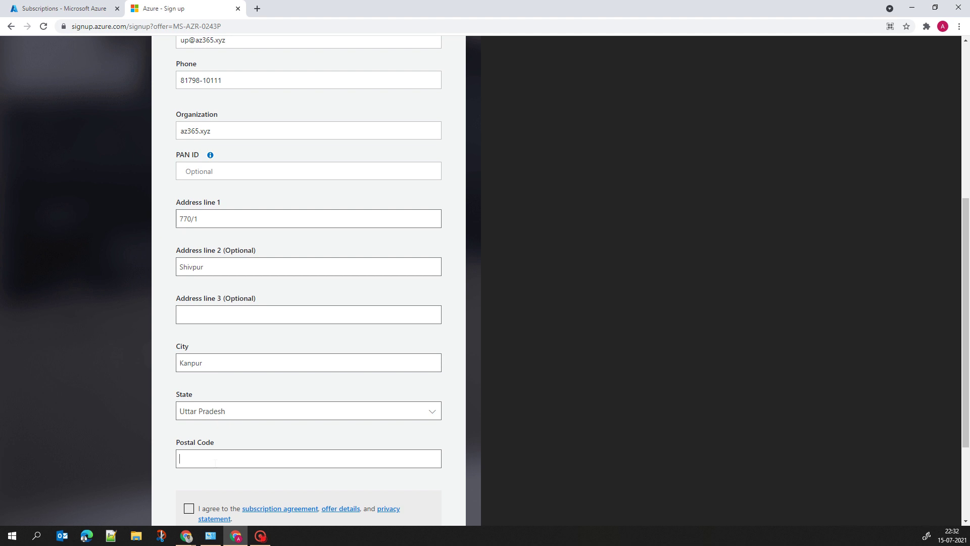
type("20")
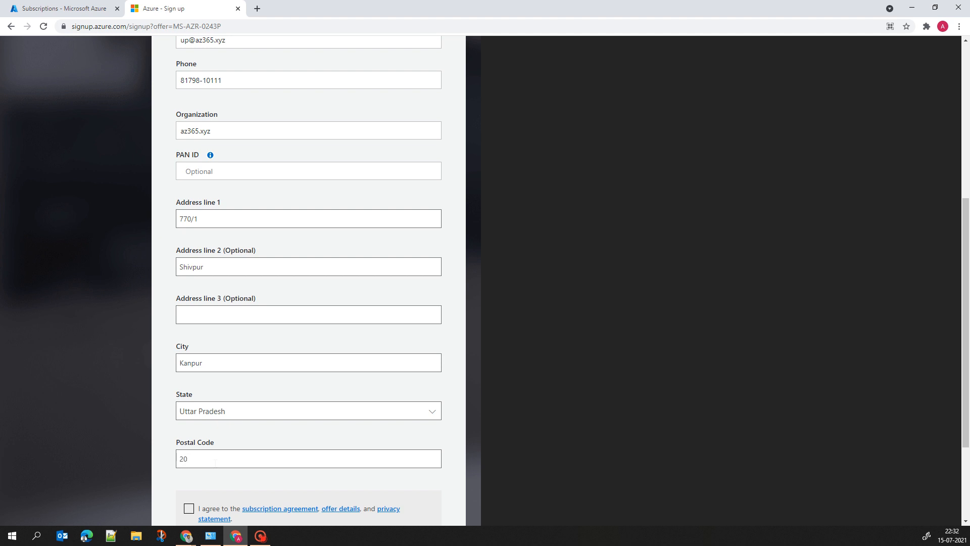
type("8007")
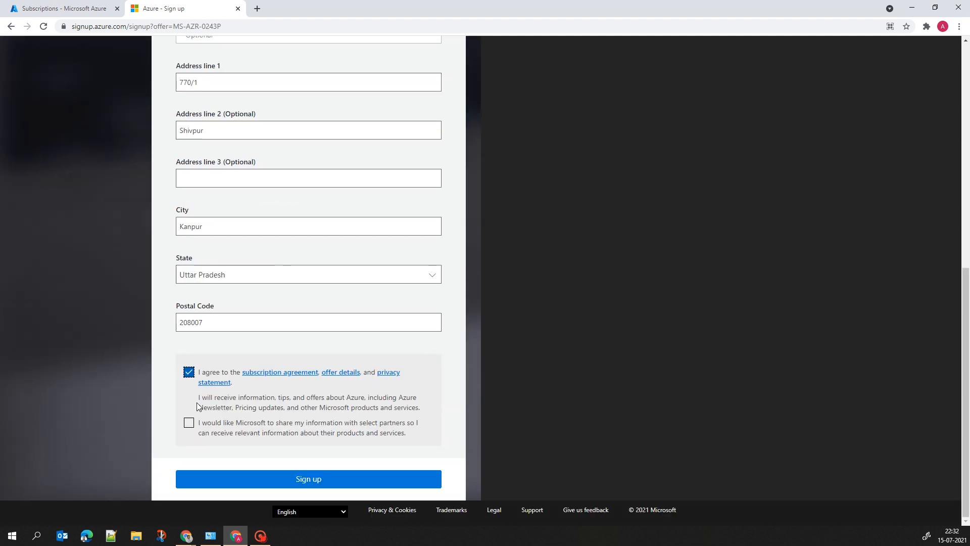
left_click(188, 422)
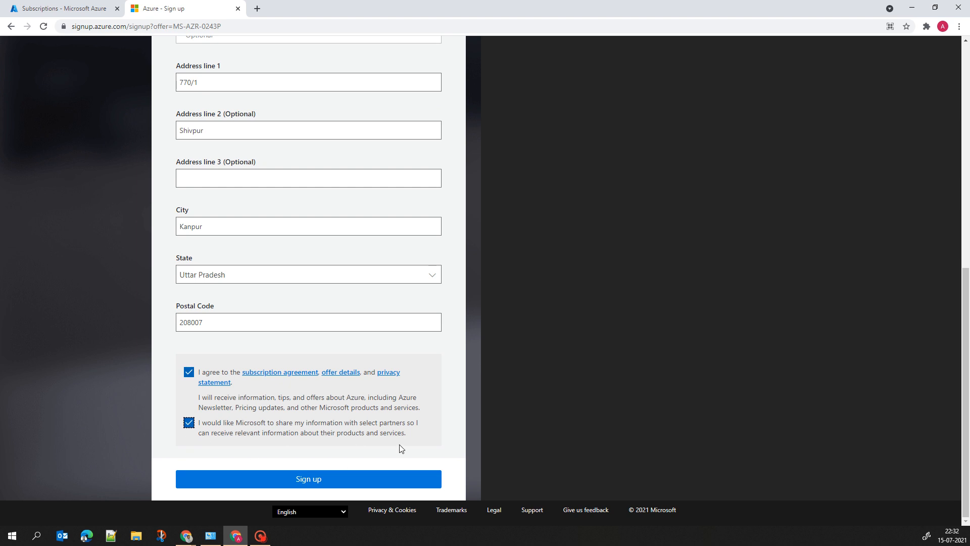
Step: Submit the sign-up and rate the signup experience as satisfied during account setup
left_click(308, 478)
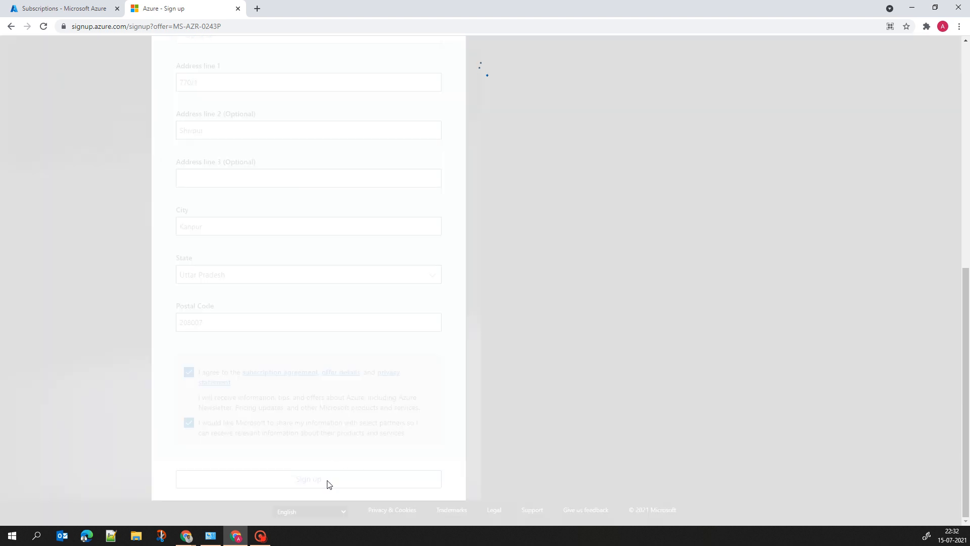
scroll("up", 3)
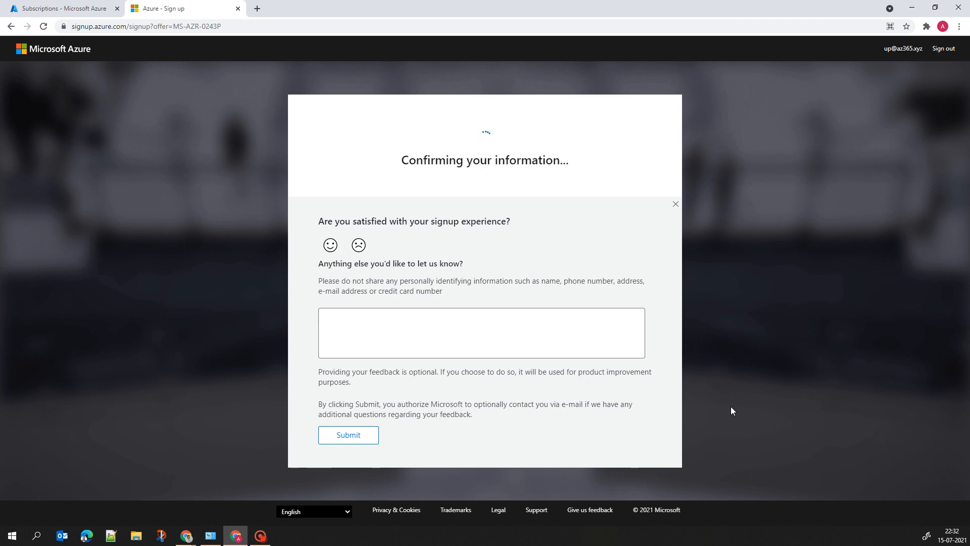
mouse_move(381, 152)
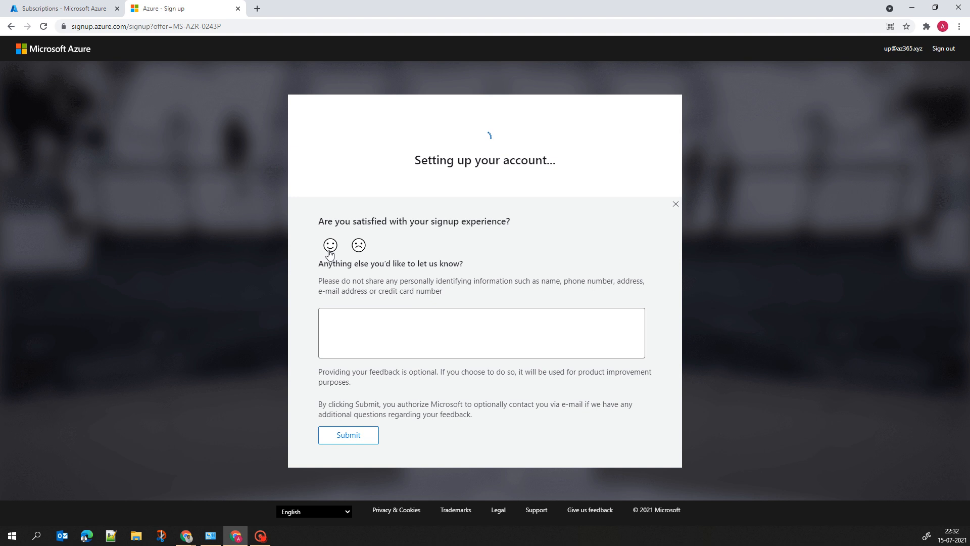
left_click(347, 435)
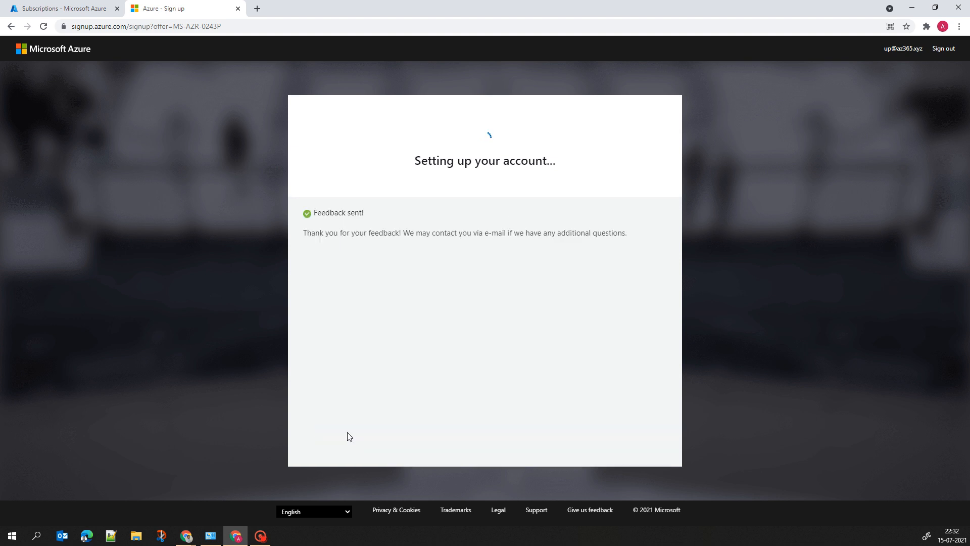
mouse_move(551, 203)
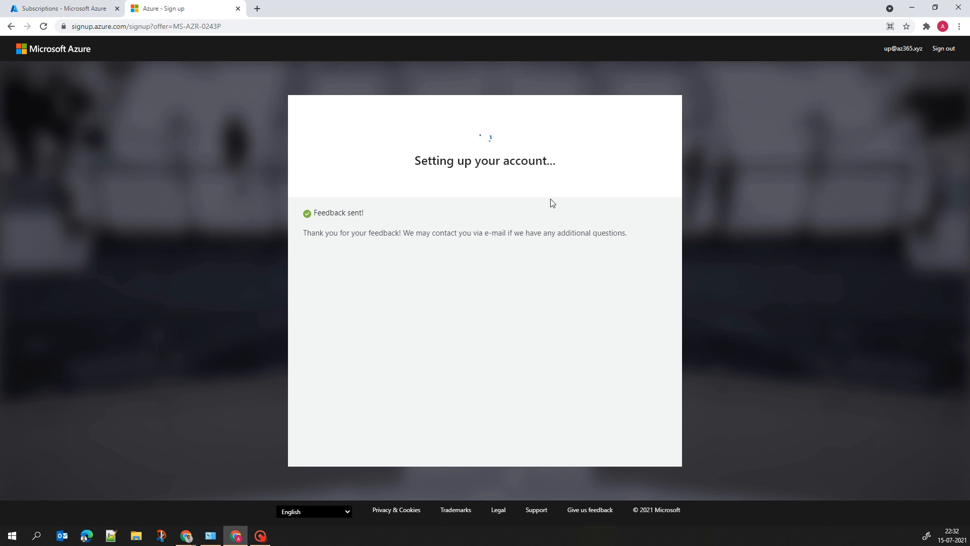
mouse_move(235, 345)
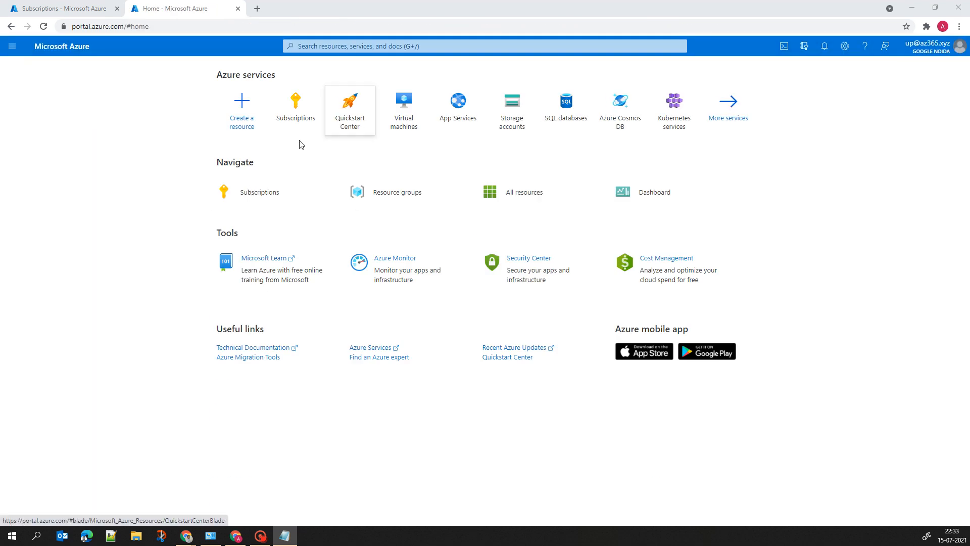
Step: From Subscriptions, show the Azure Pass - Sponsorship subscription overview
left_click(295, 106)
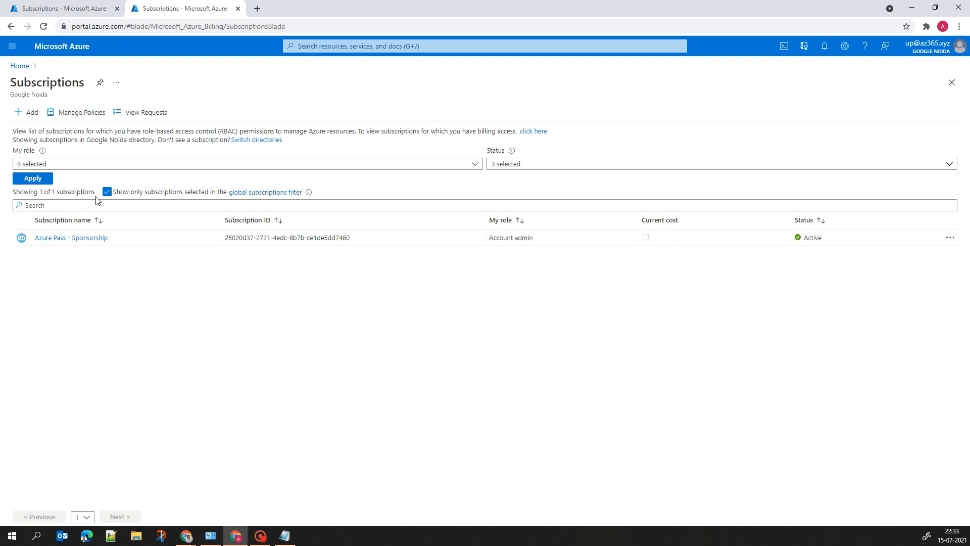
mouse_move(65, 241)
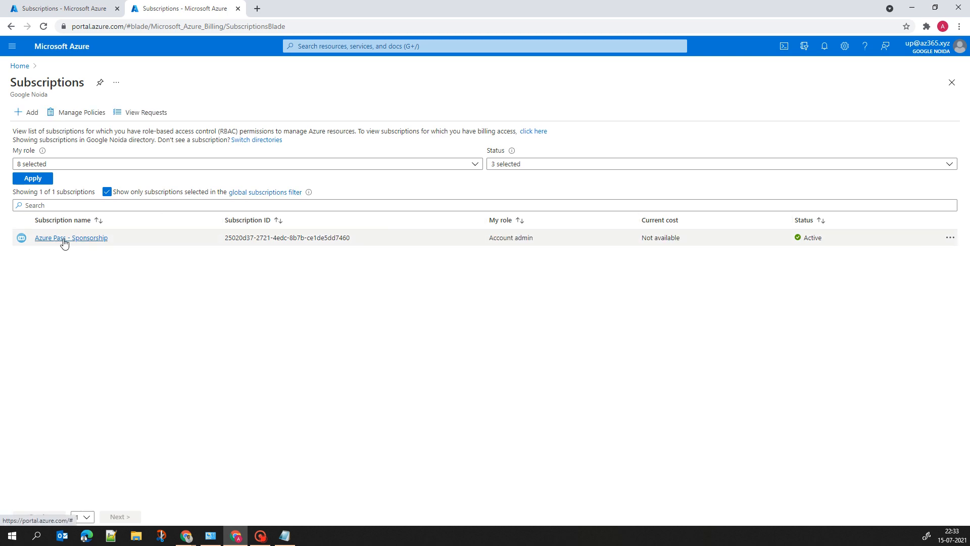
left_click(70, 237)
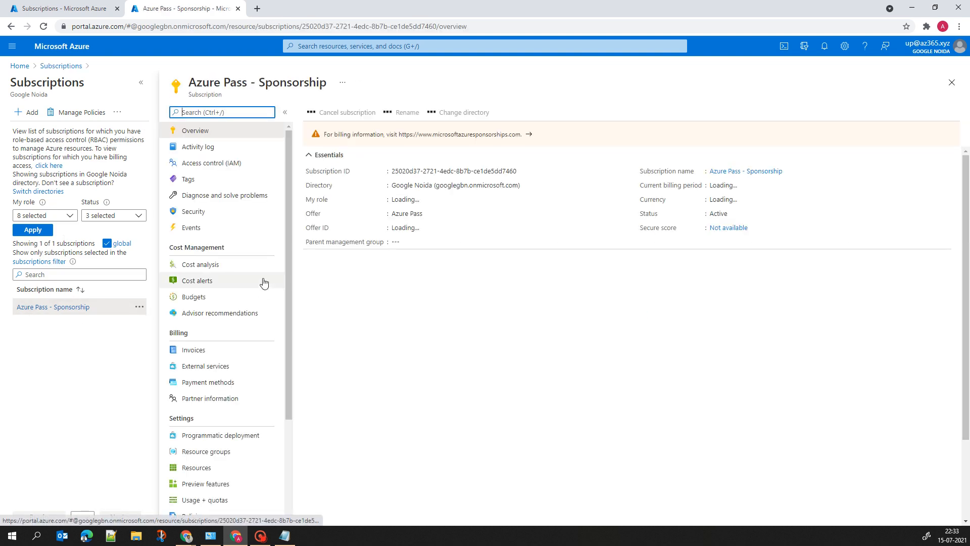
scroll("down", 3)
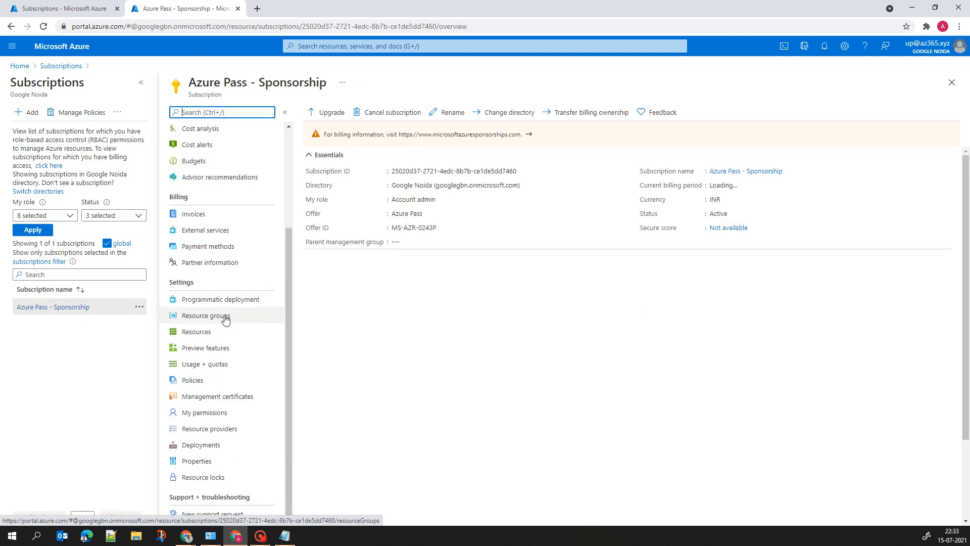
Step: Show the Resource groups page of the subscription, which lists none yet
left_click(204, 315)
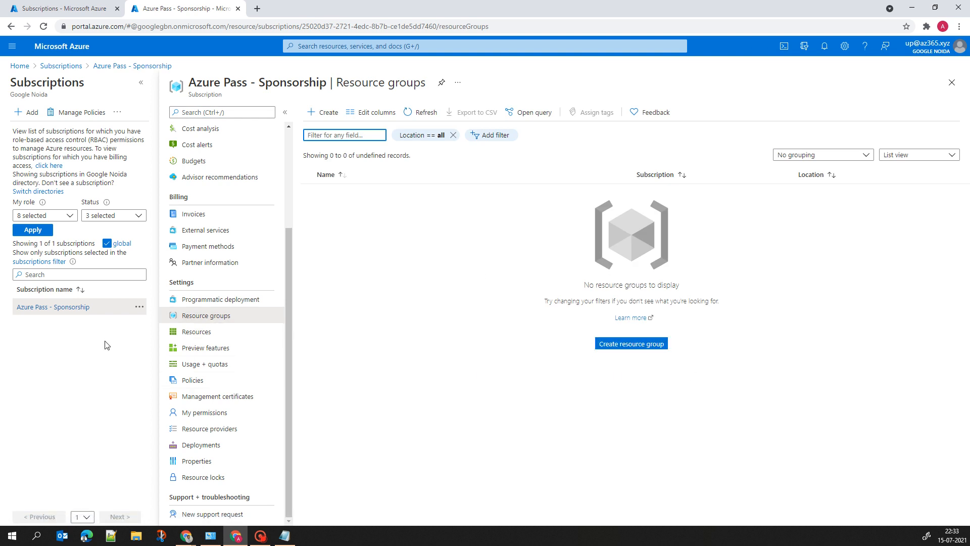
mouse_move(631, 343)
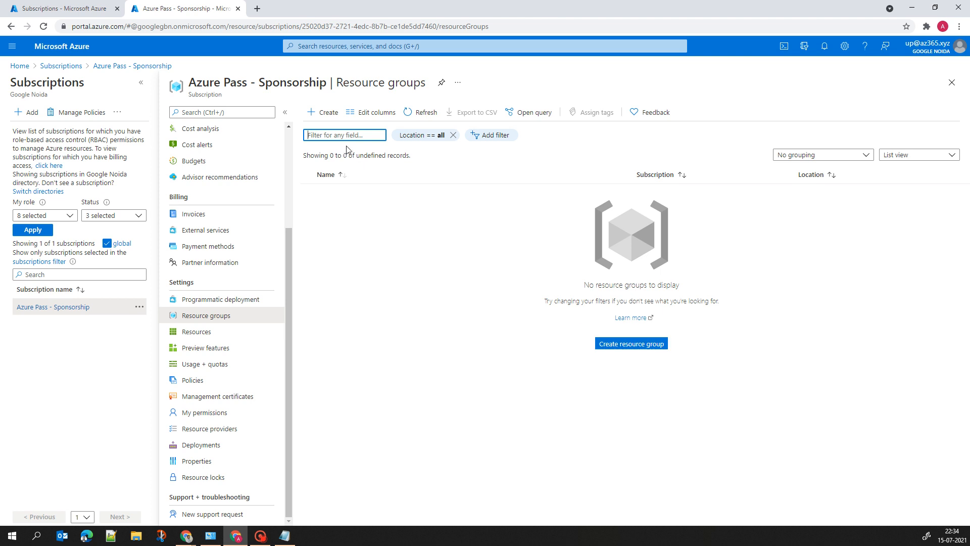
mouse_move(657, 311)
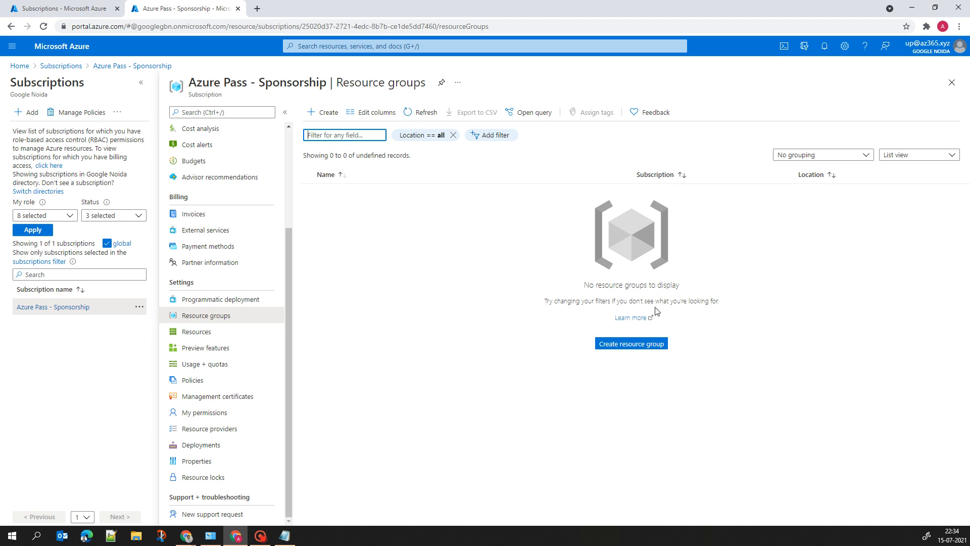
mouse_move(647, 317)
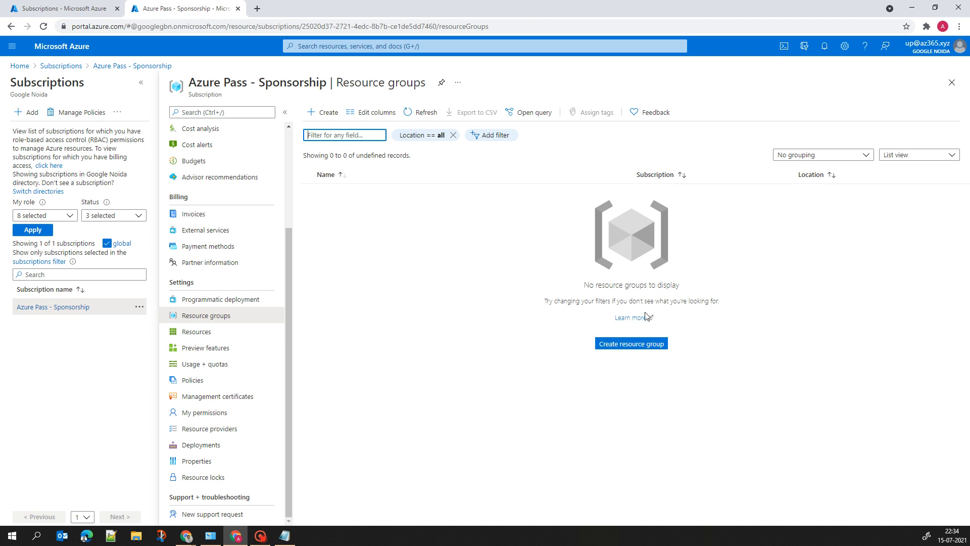
mouse_move(612, 274)
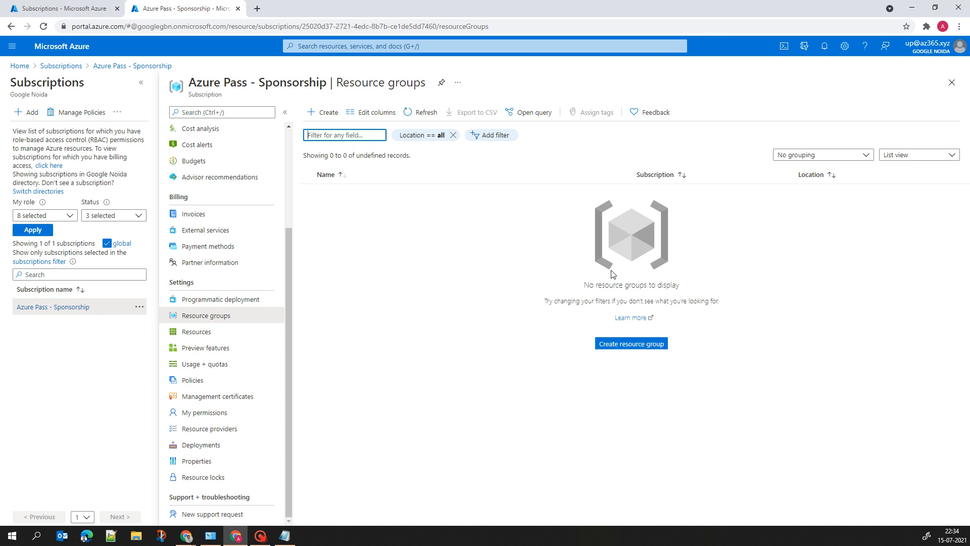
mouse_move(599, 315)
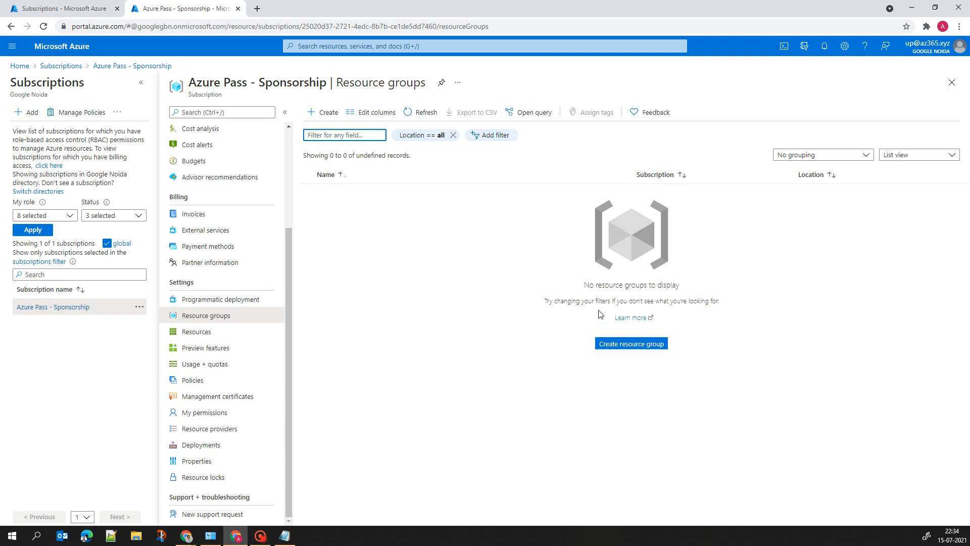
mouse_move(278, 309)
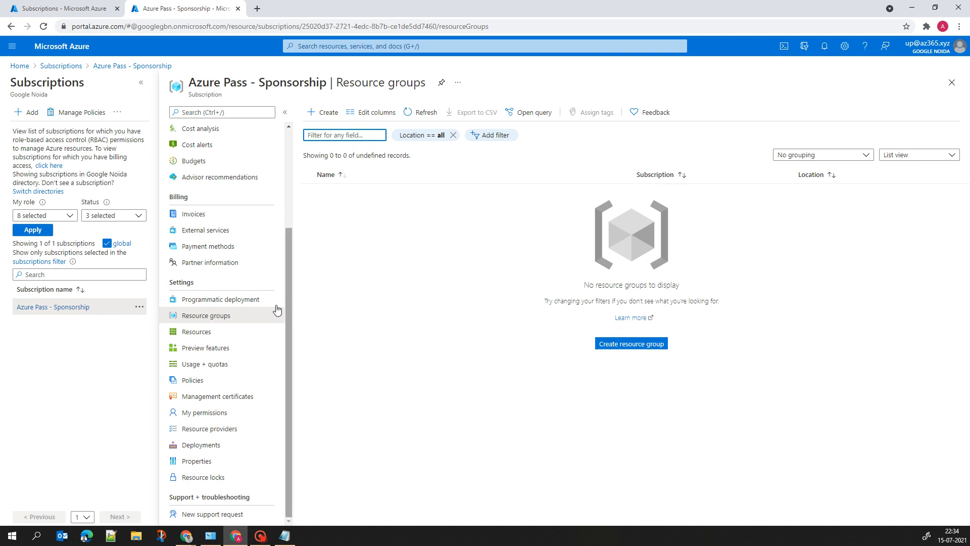
mouse_move(93, 327)
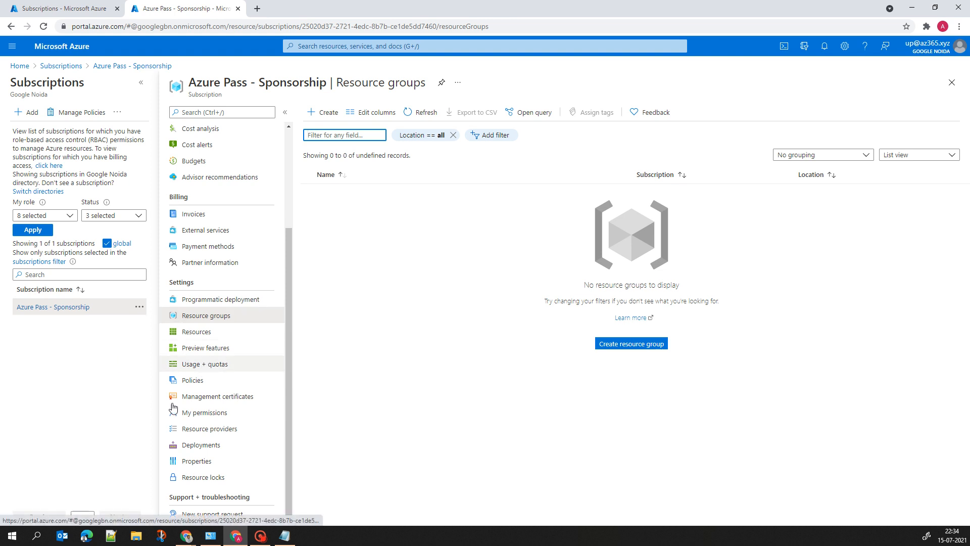
mouse_move(284, 535)
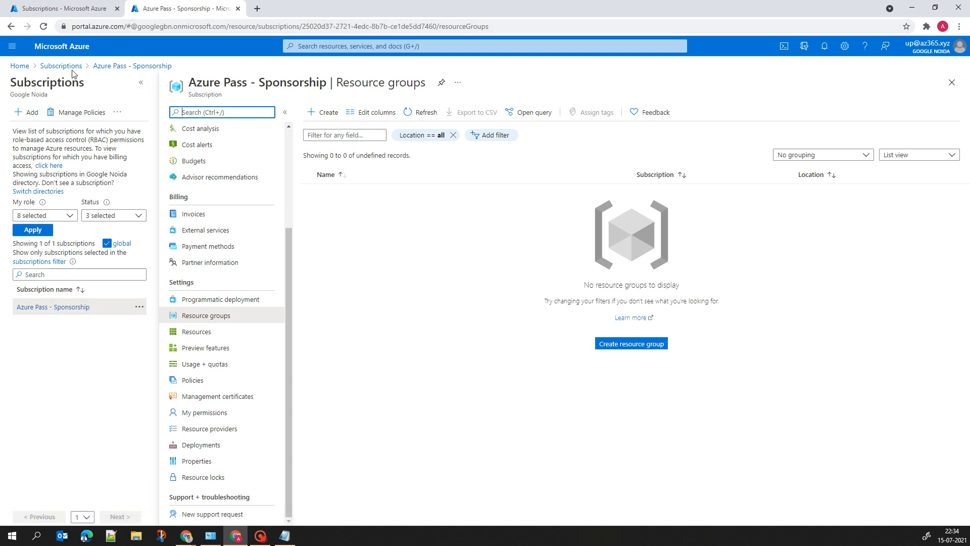
Step: Return to the subscriptions list, start + Add and dismiss the recommendation survey
left_click(61, 66)
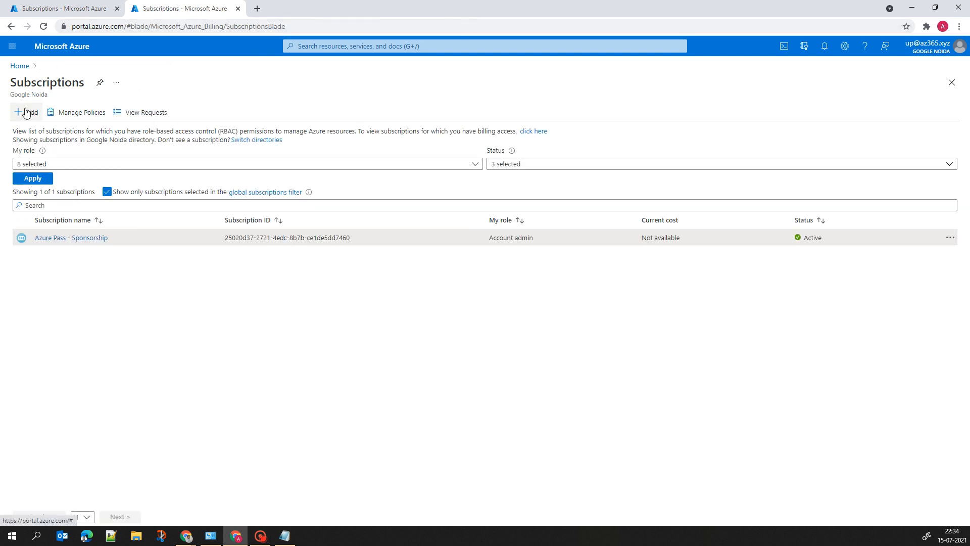
left_click(24, 112)
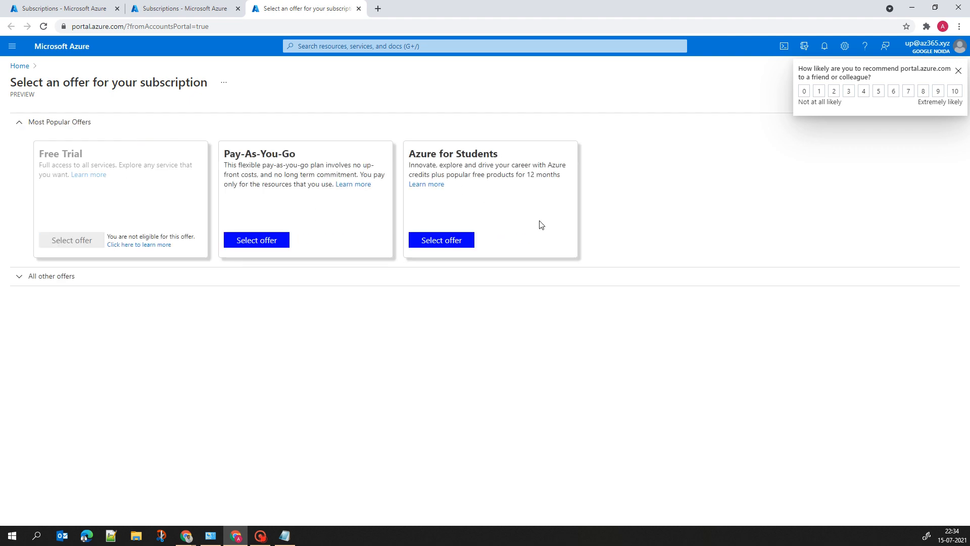
double_click(452, 153)
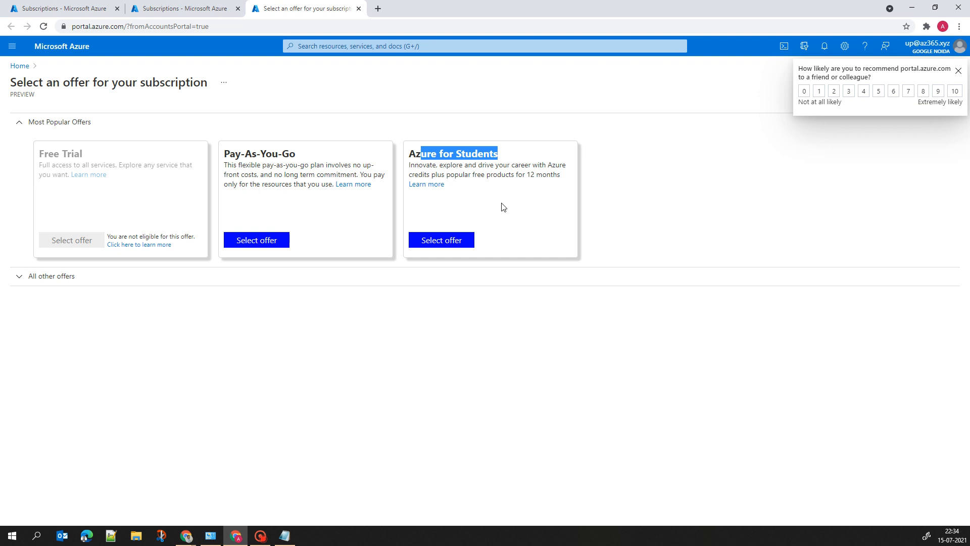
mouse_move(428, 291)
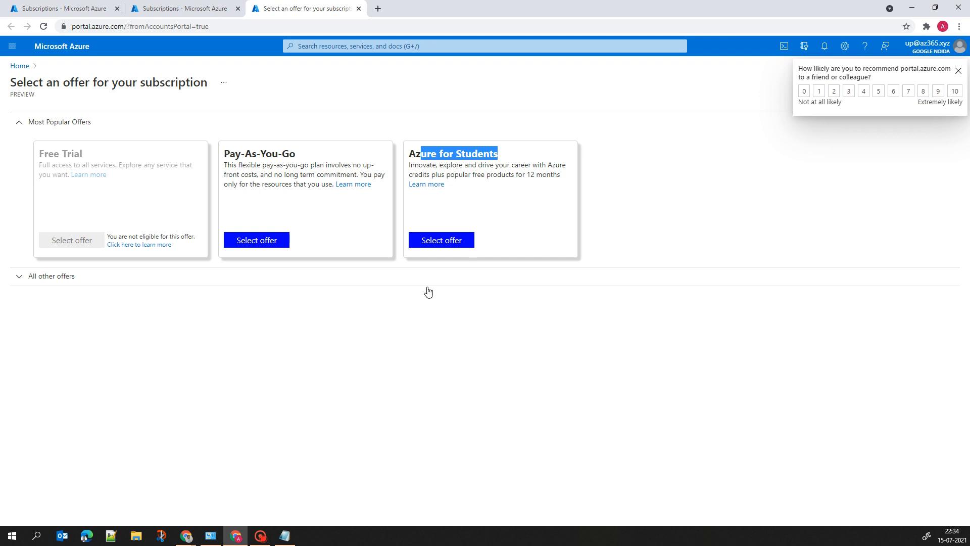
mouse_move(954, 204)
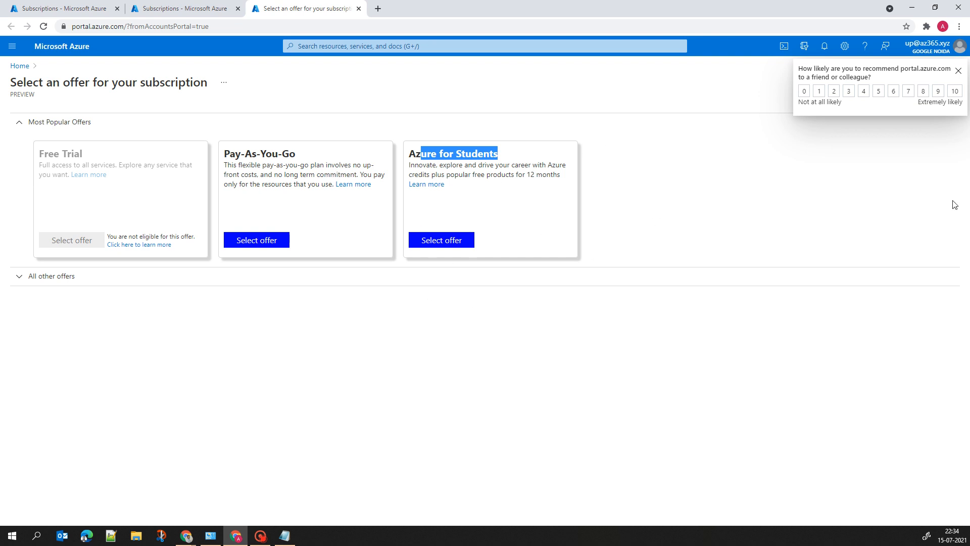
mouse_move(949, 71)
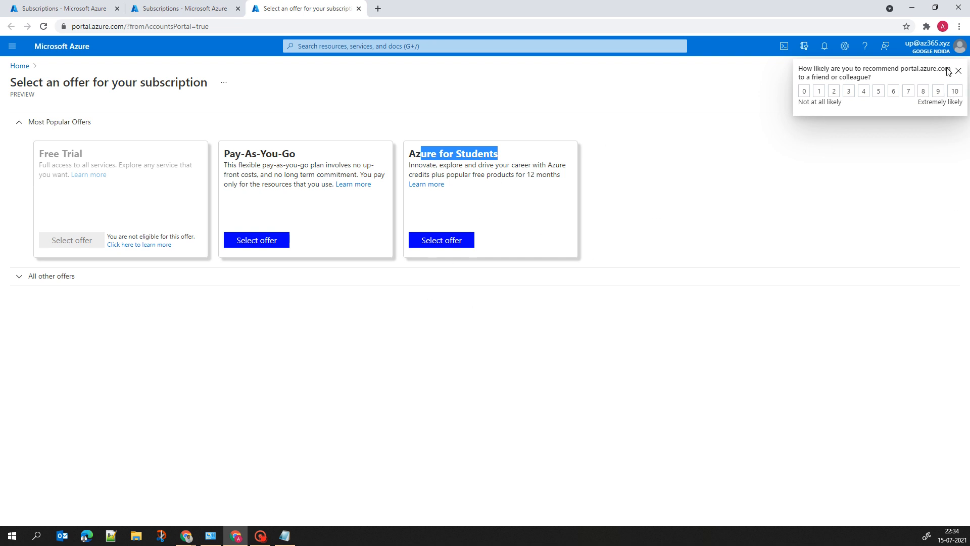
left_click(958, 71)
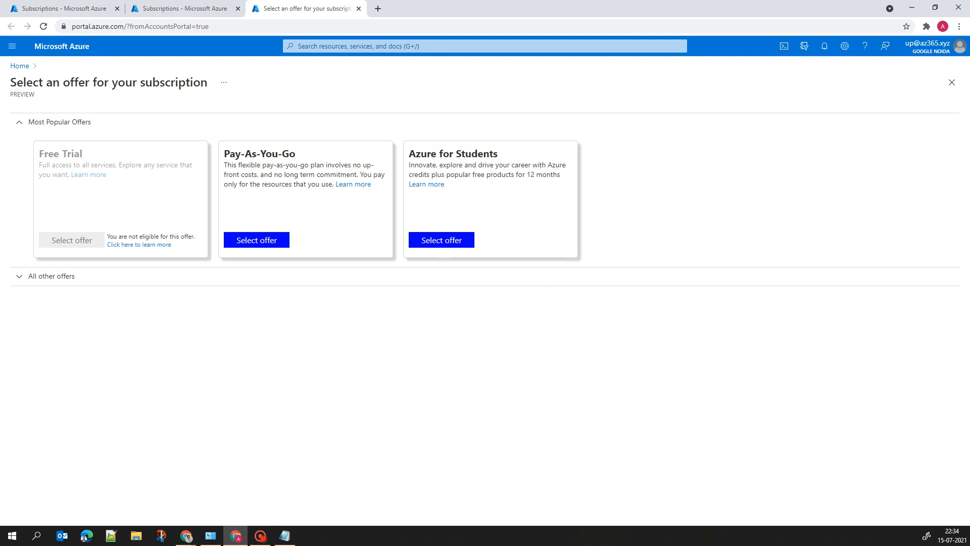
Step: Expand 'All other offers' below the popular offers such as Azure for Students
double_click(452, 153)
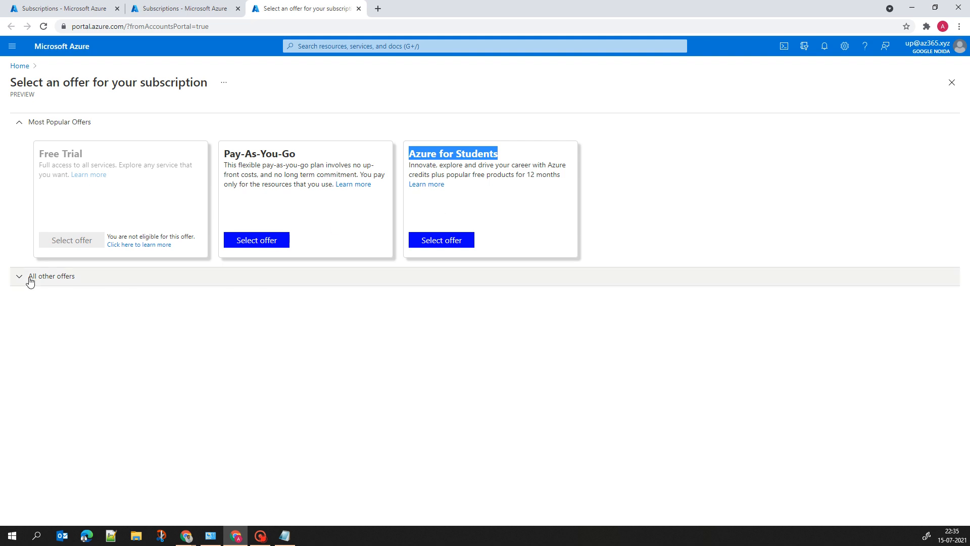
left_click(51, 276)
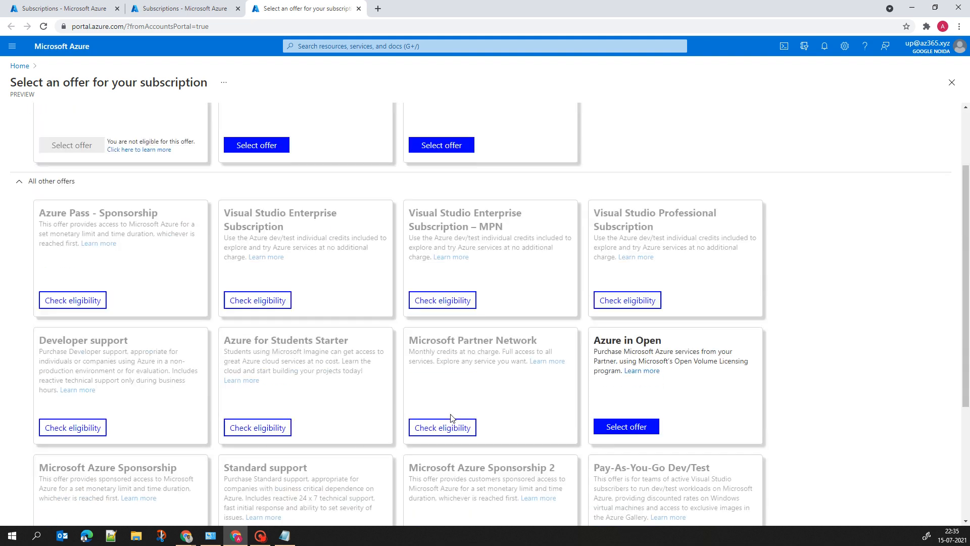
scroll("up", 3)
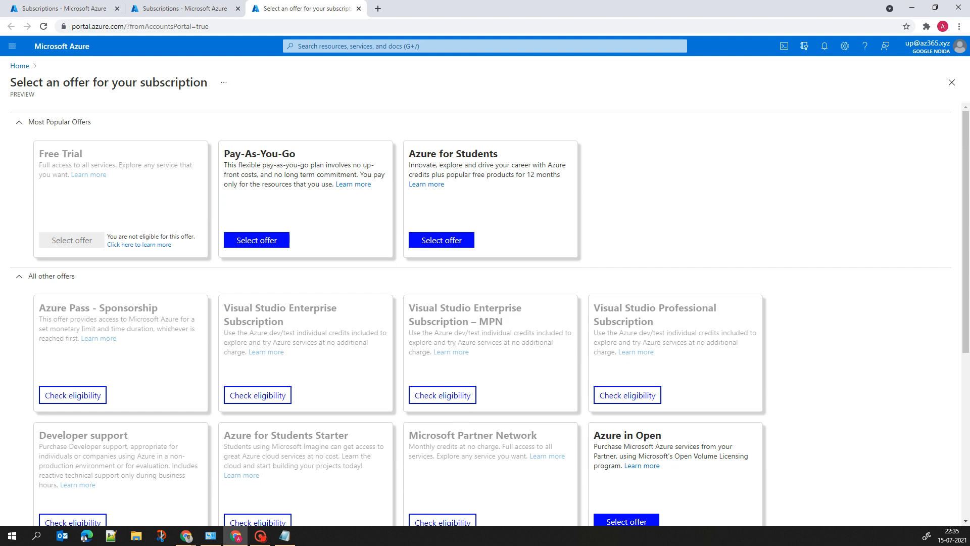
mouse_move(294, 91)
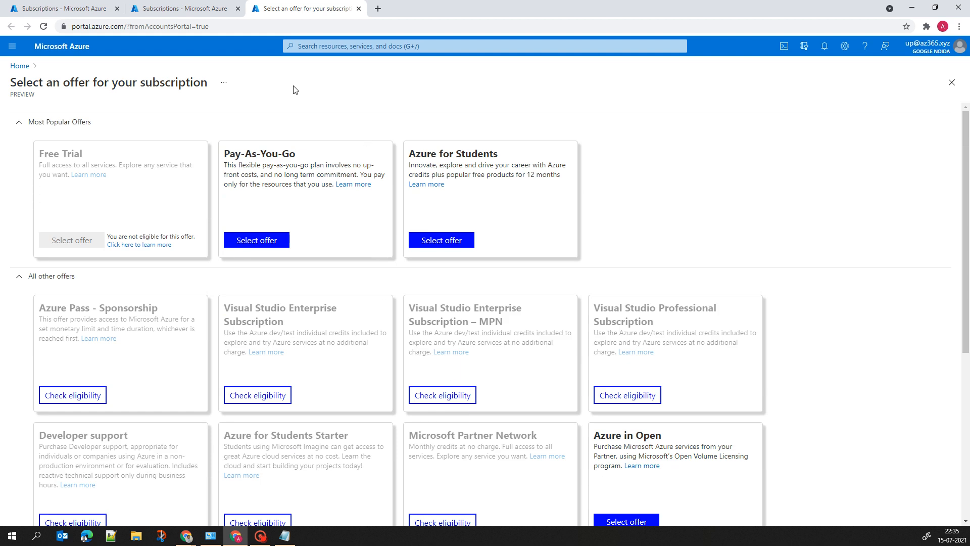